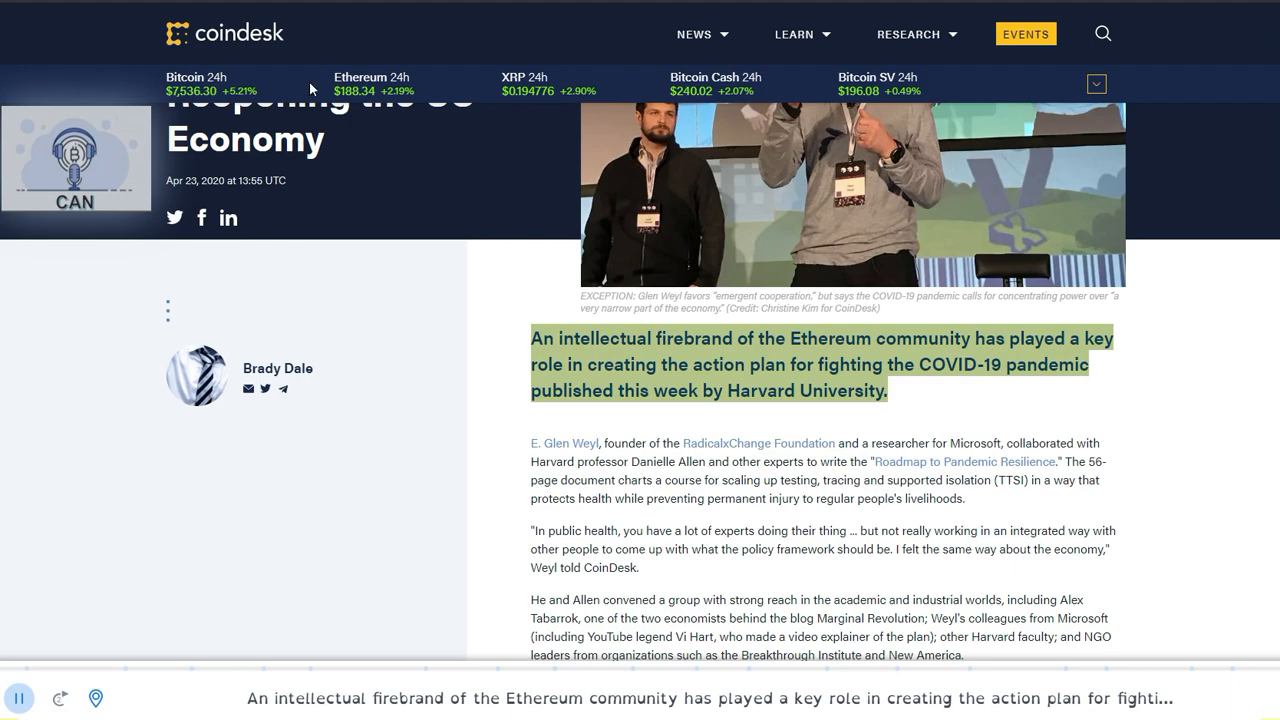
mouse_move(252, 364)
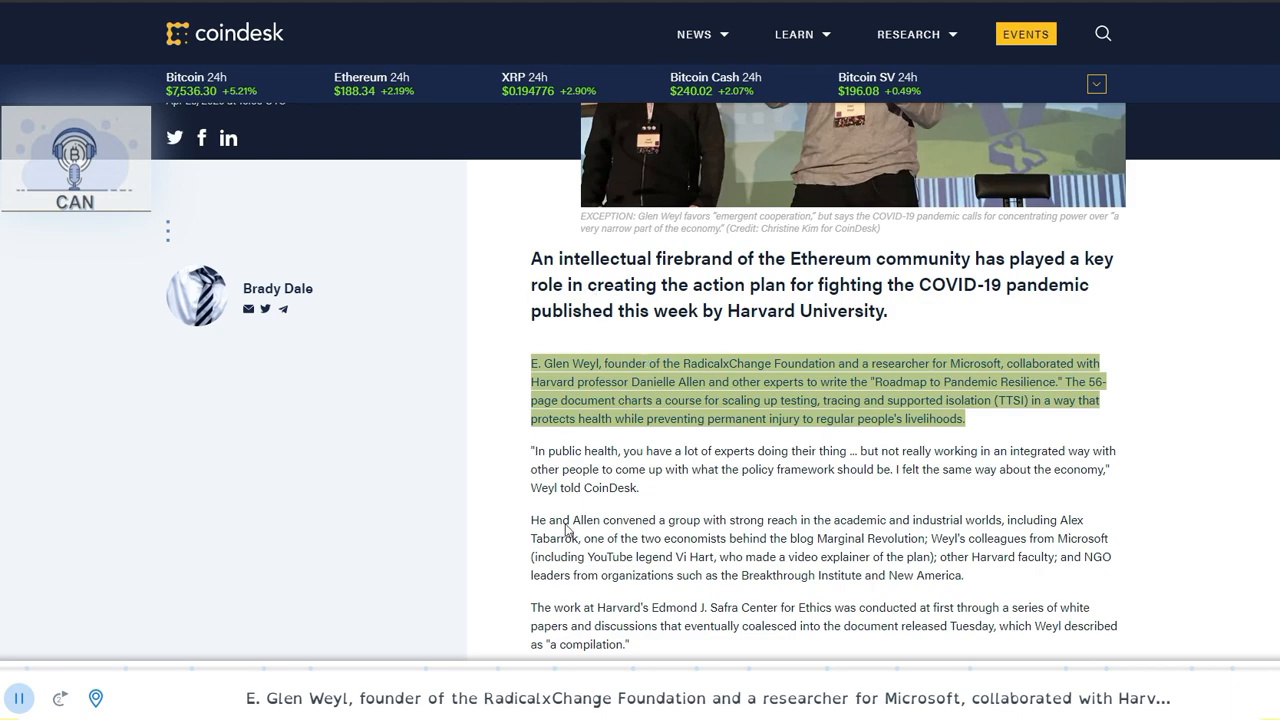
mouse_move(568, 596)
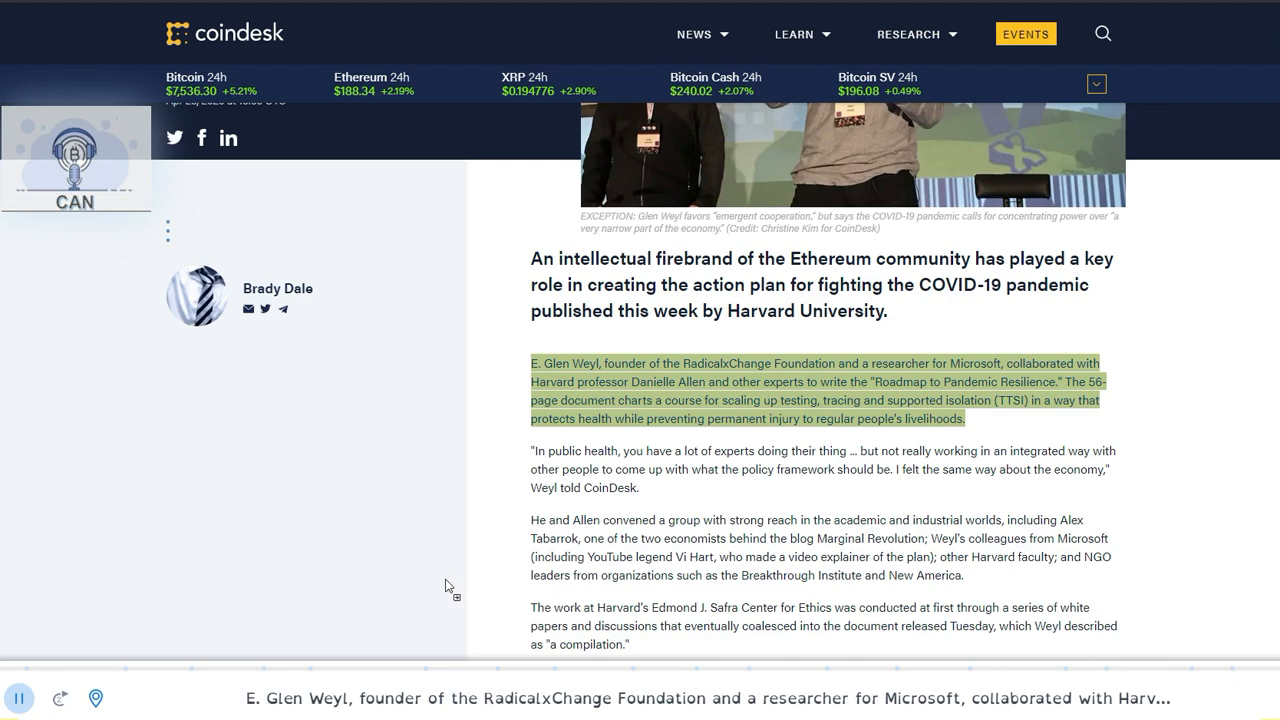
scroll("down", 3)
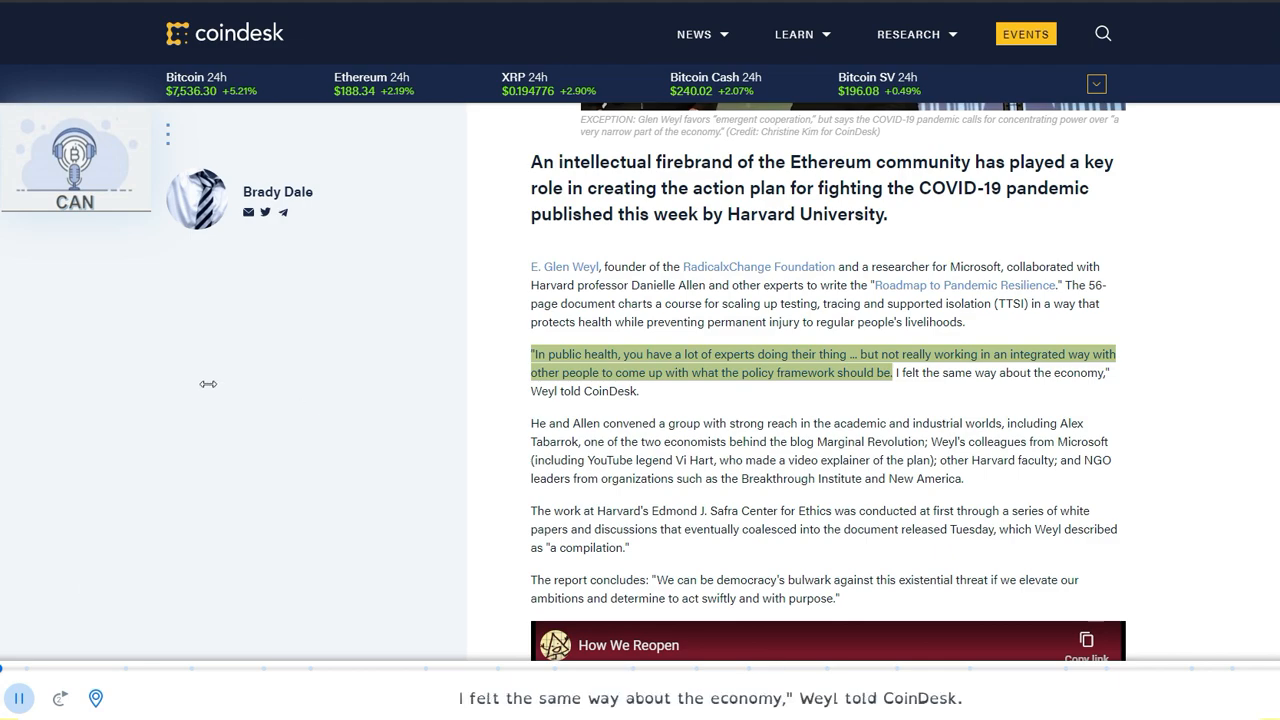
scroll("down", 3)
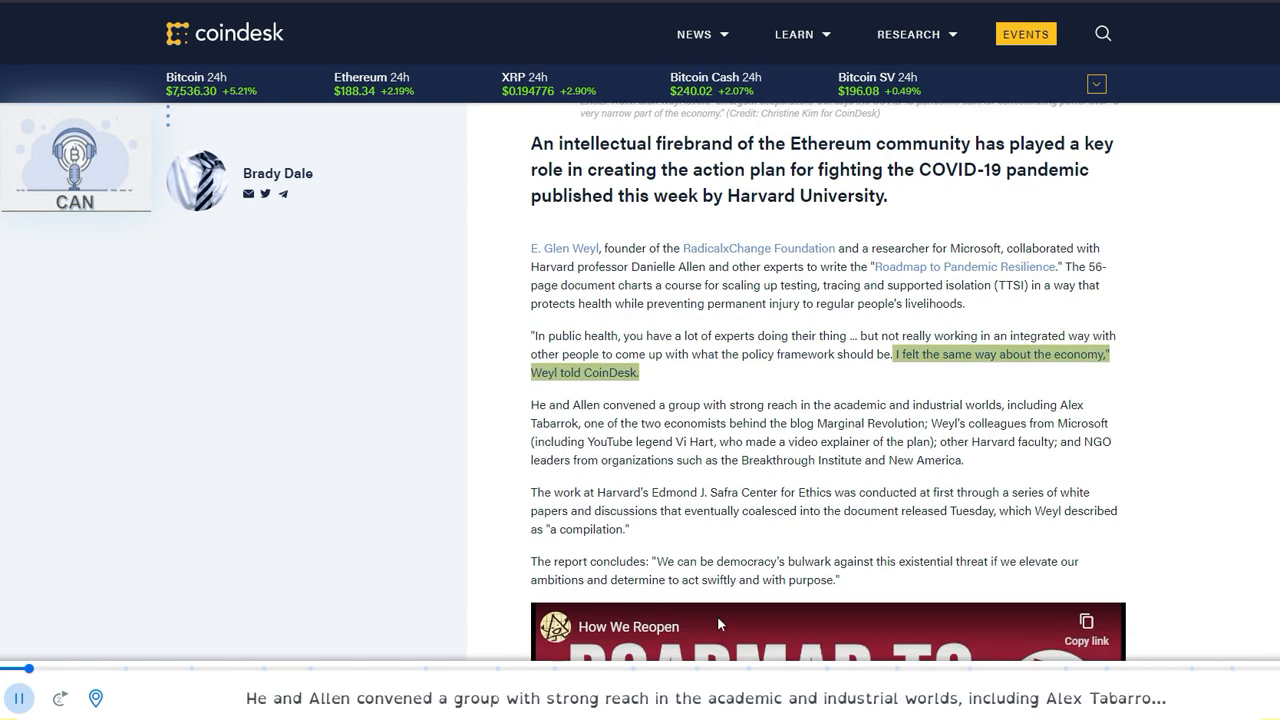
scroll("down", 3)
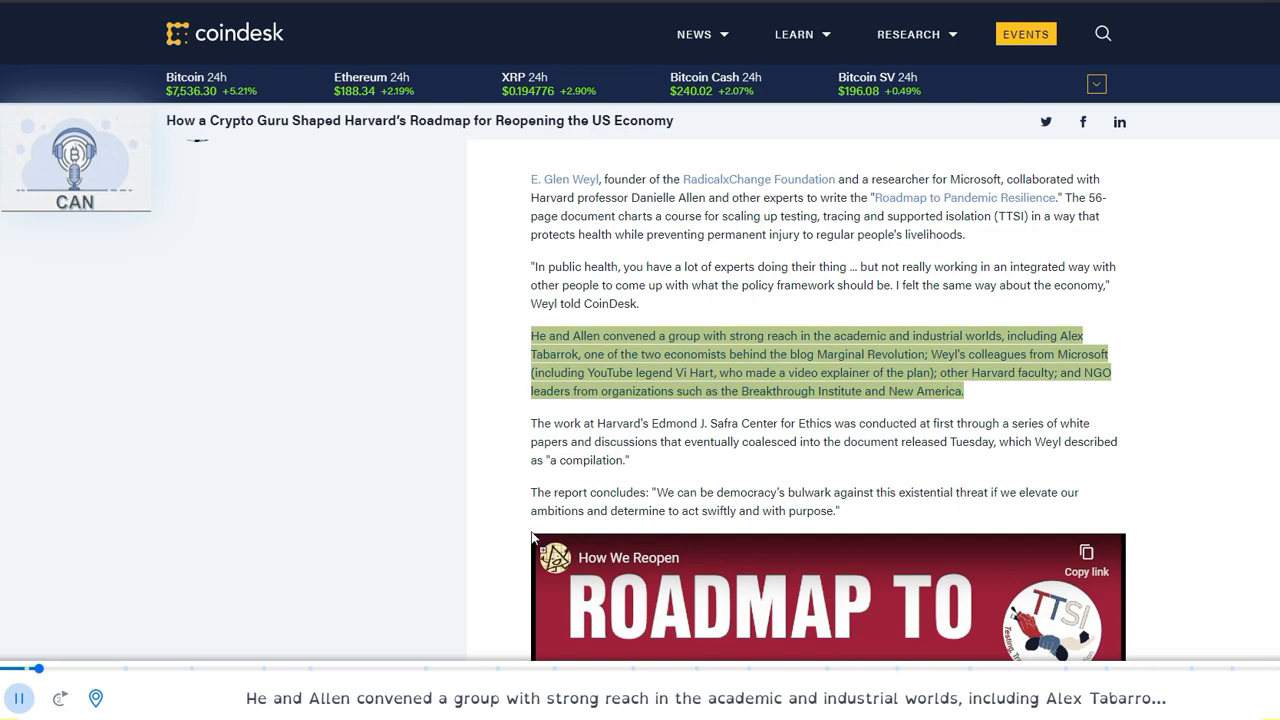
mouse_move(940, 548)
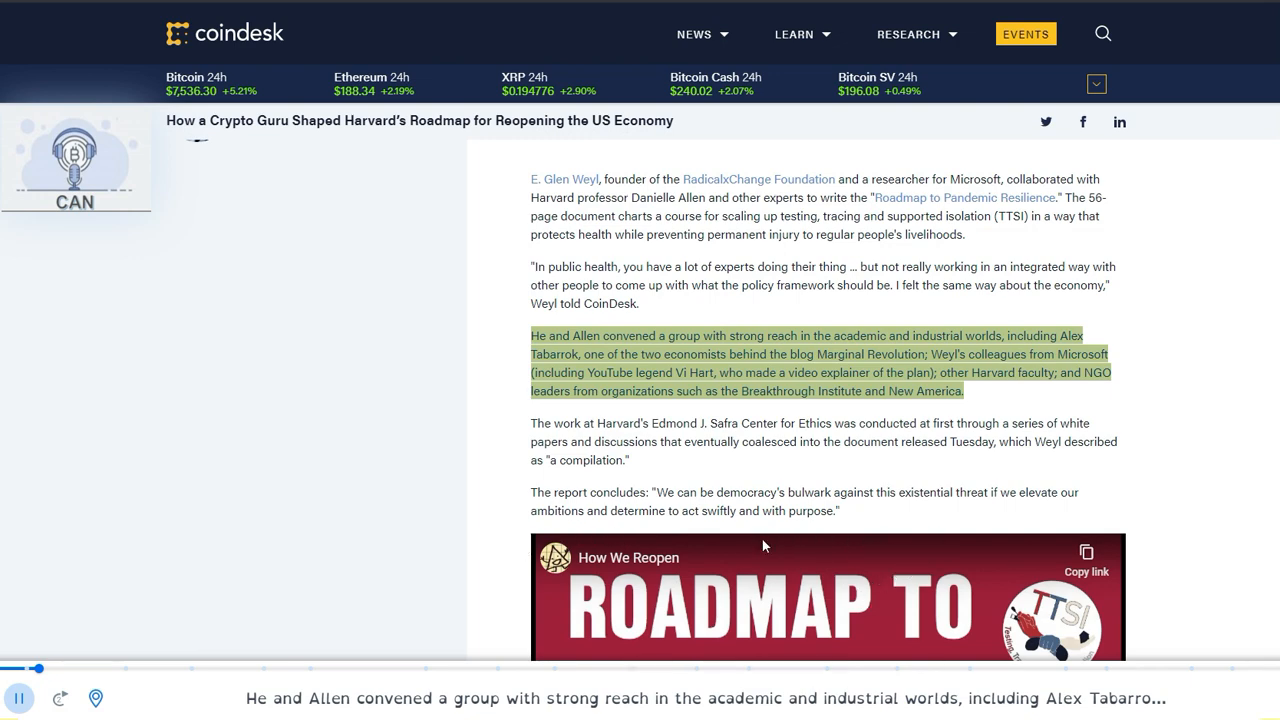
mouse_move(840, 460)
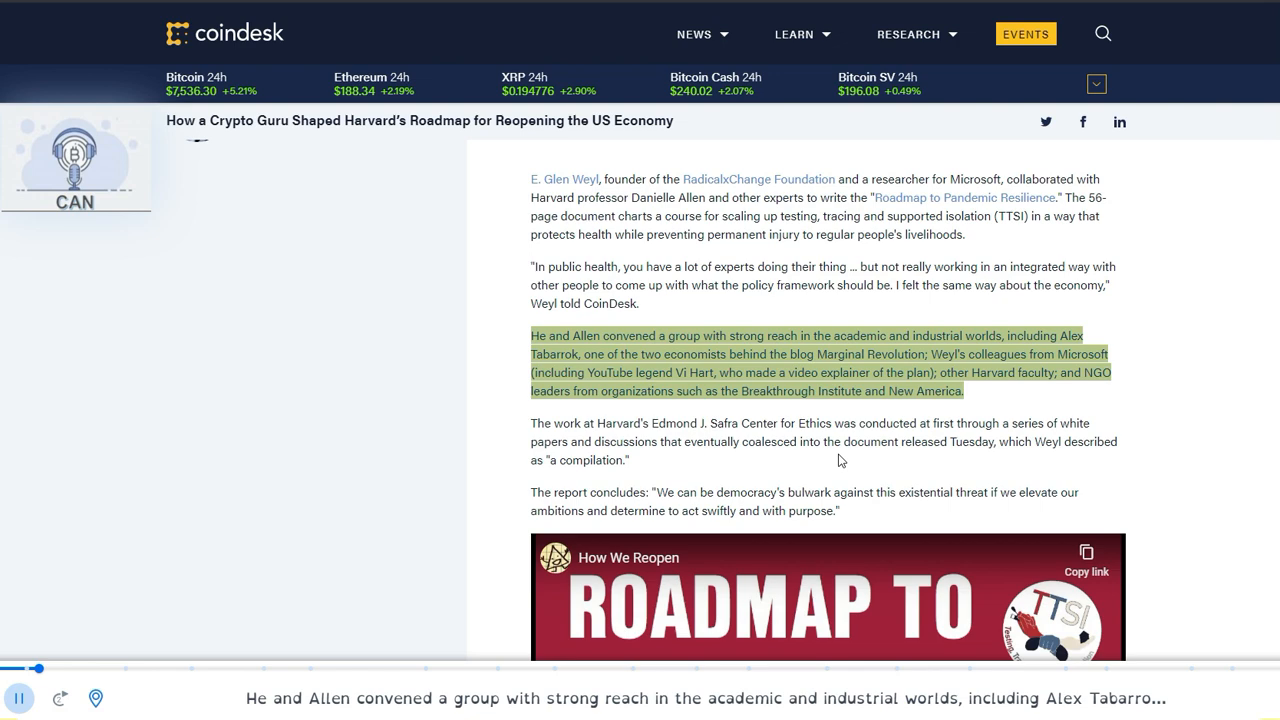
scroll("down", 3)
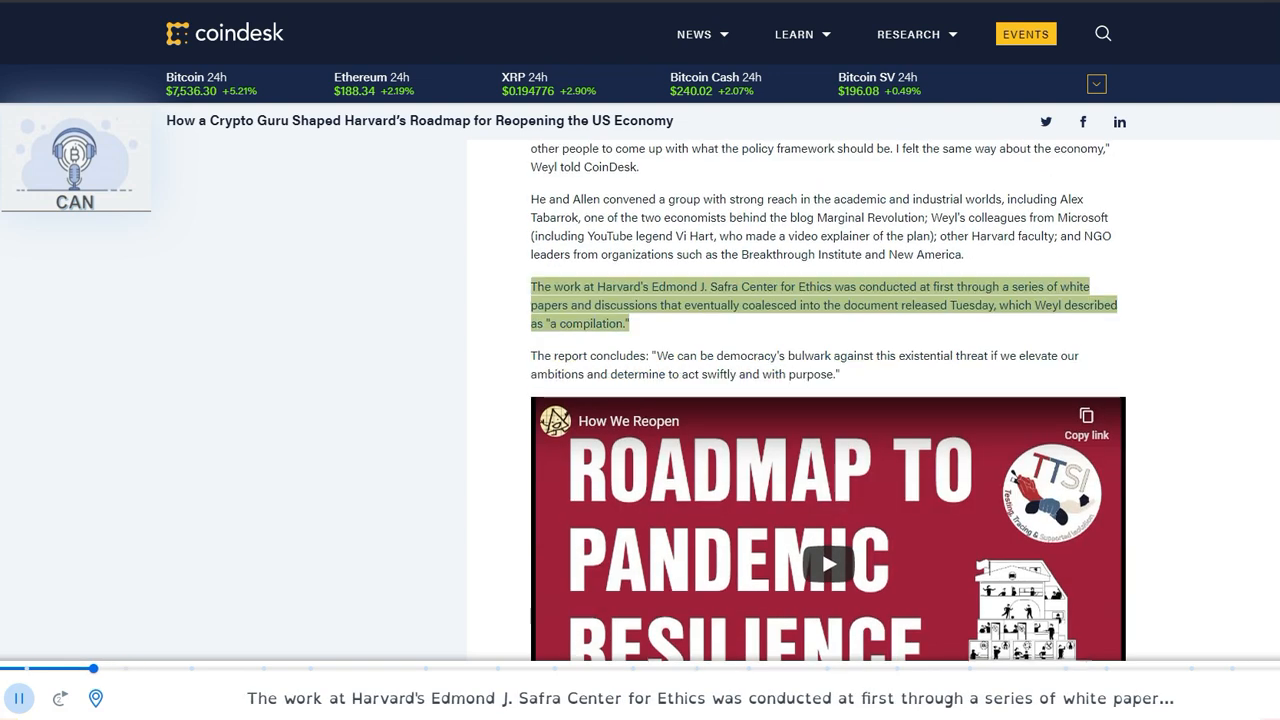
scroll("down", 3)
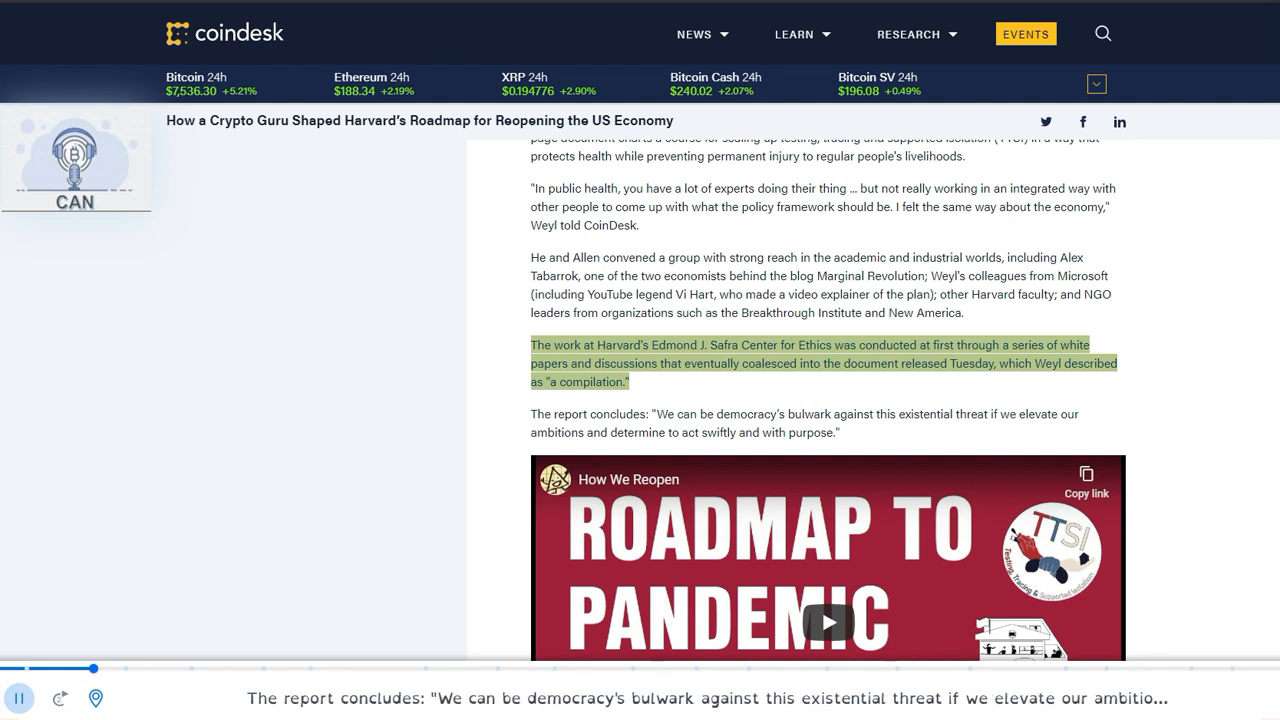
scroll("down", 3)
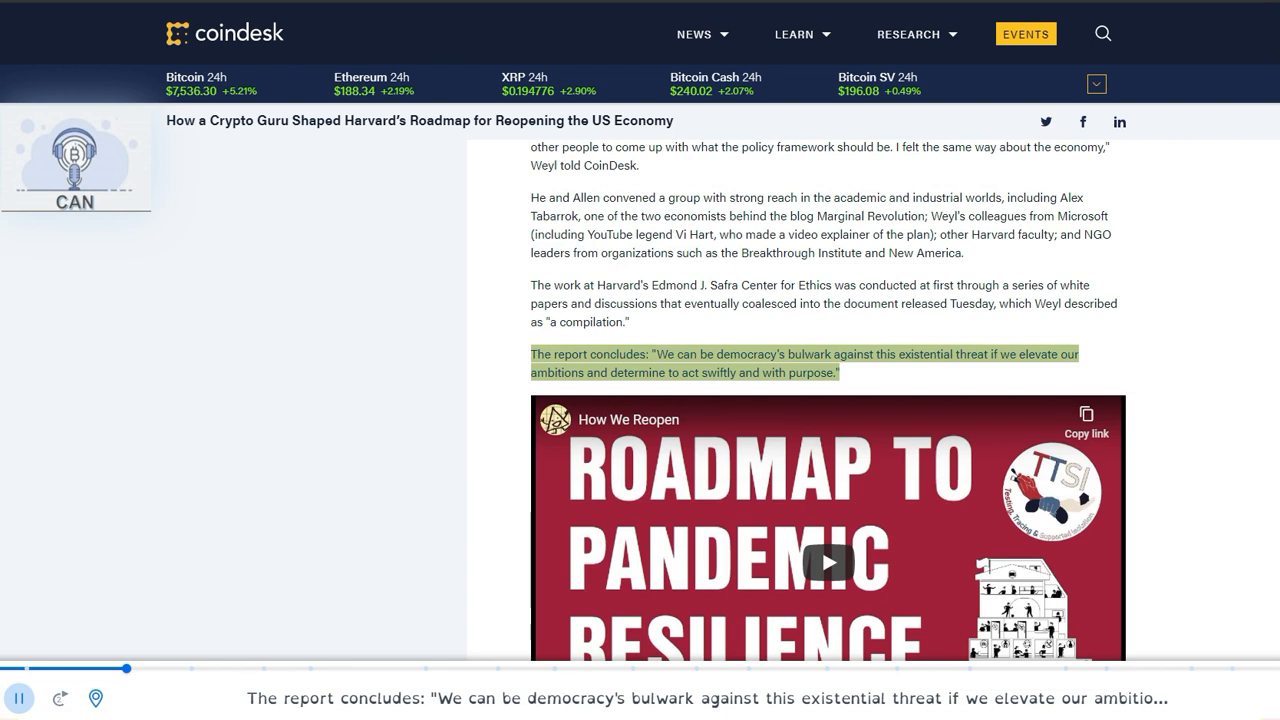
scroll("down", 3)
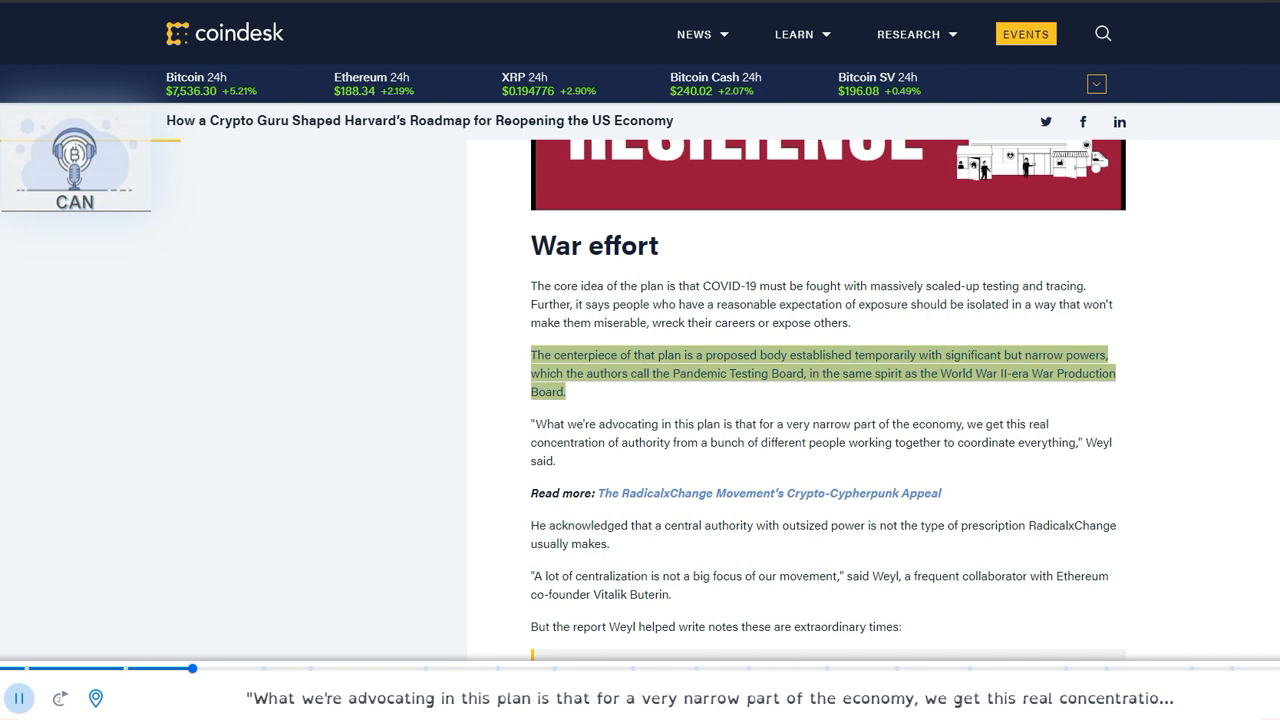
scroll("down", 3)
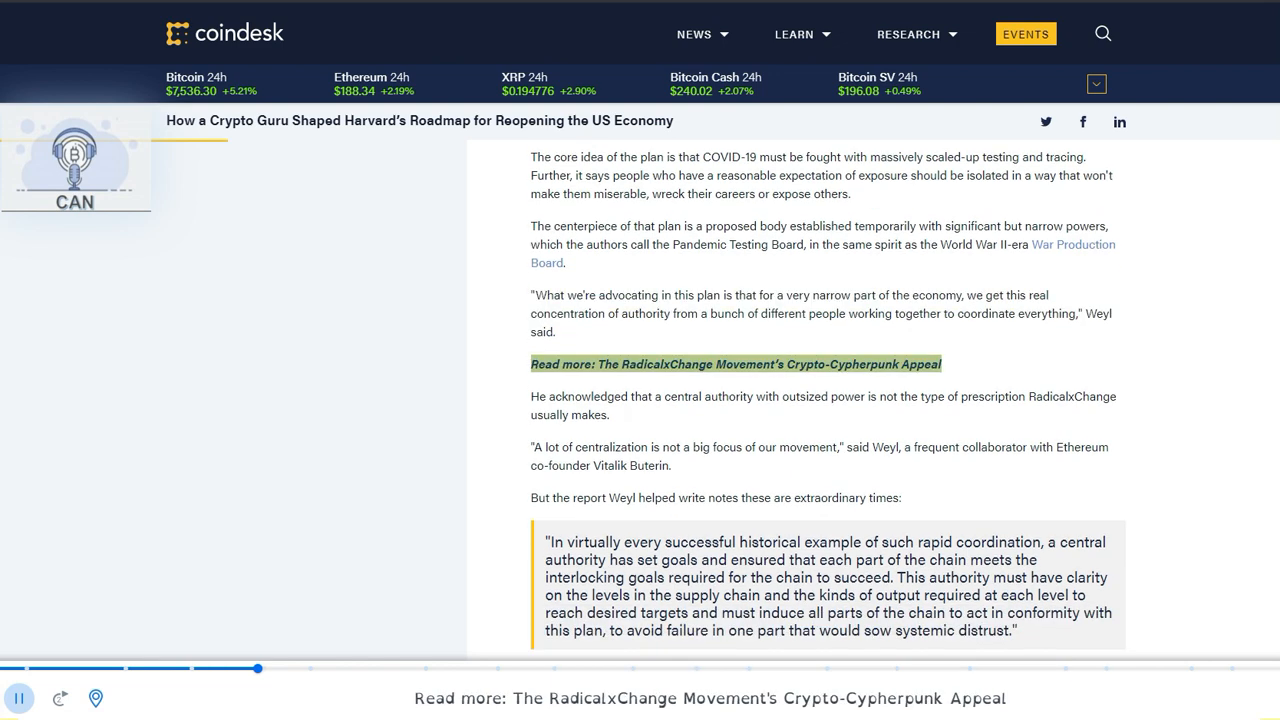
scroll("down", 3)
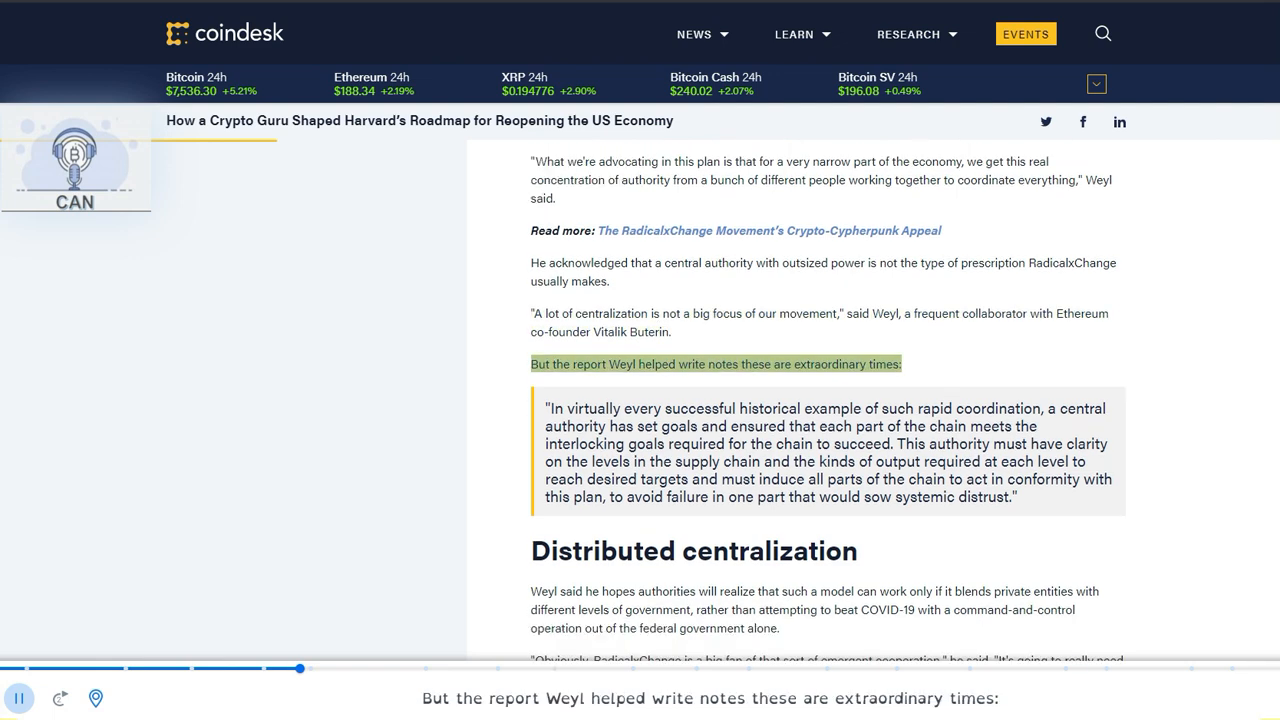
scroll("down", 3)
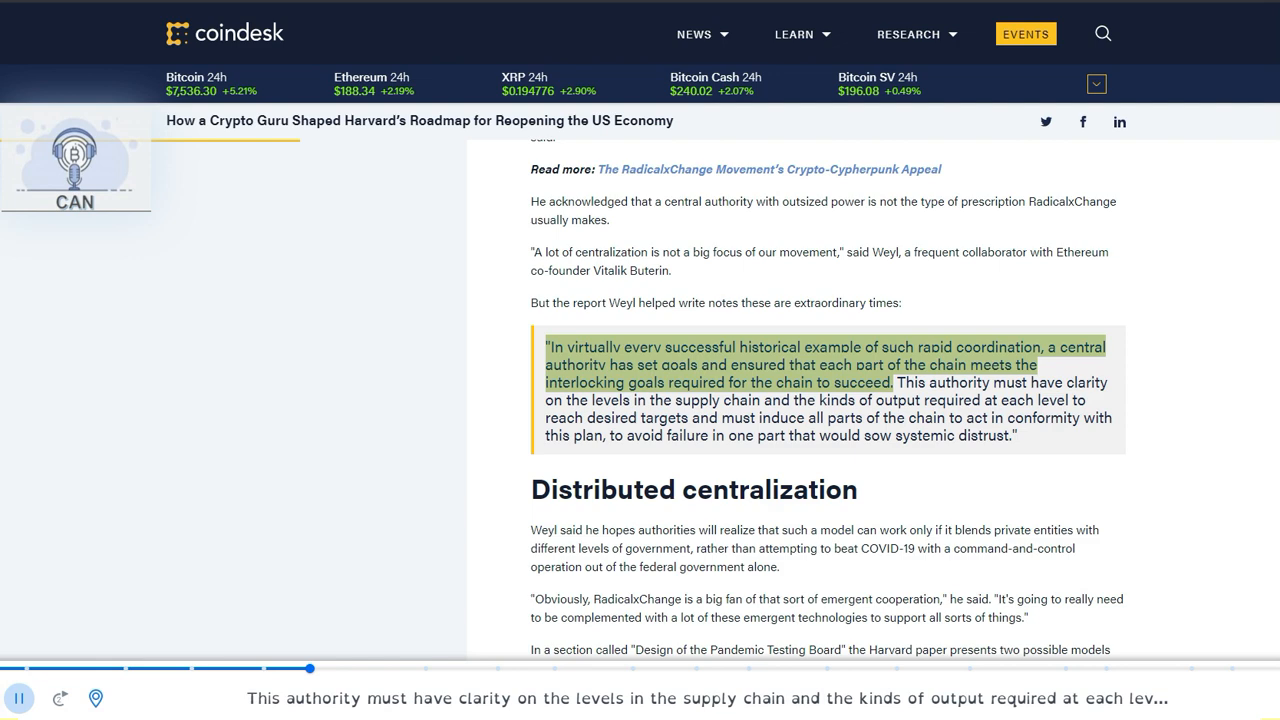
scroll("down", 3)
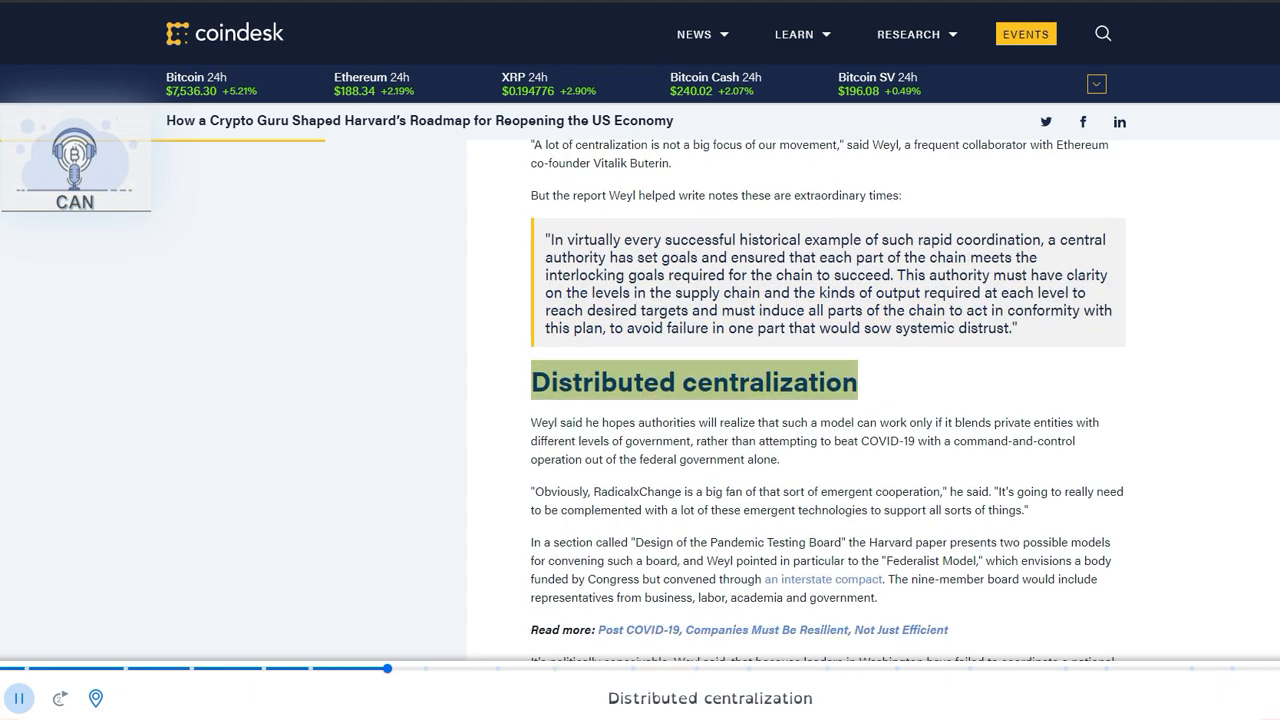
scroll("down", 3)
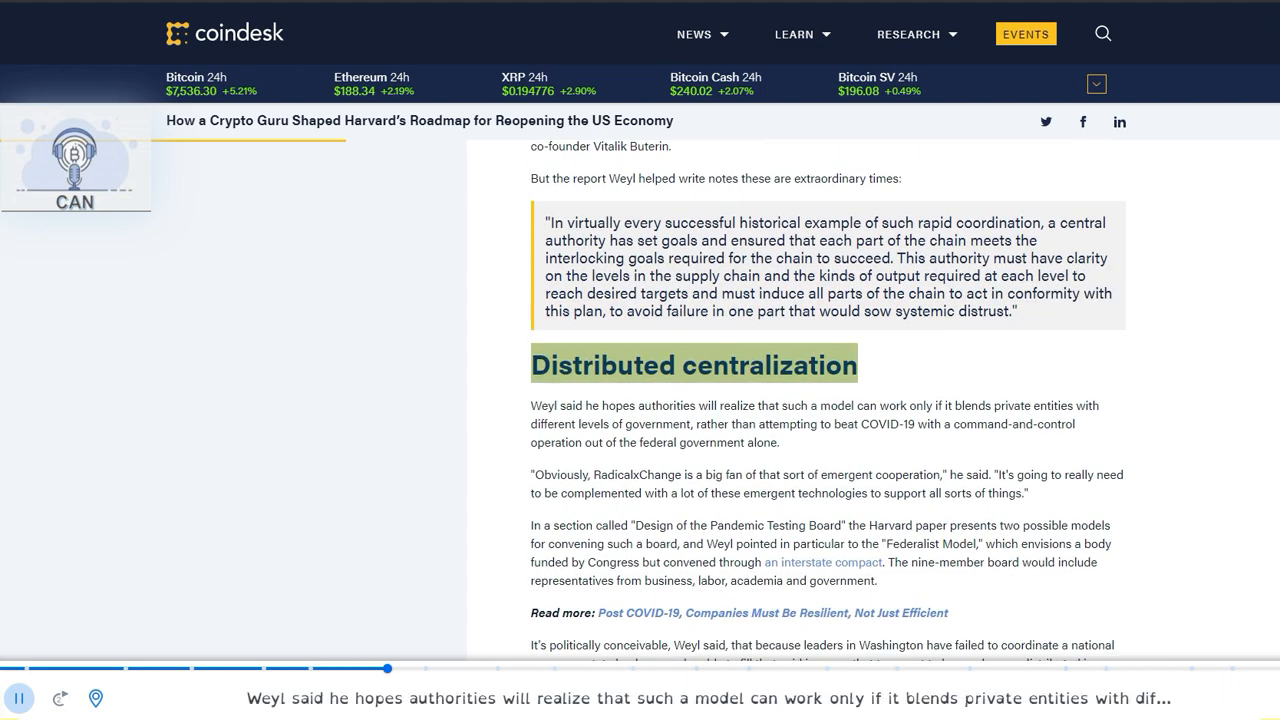
scroll("down", 3)
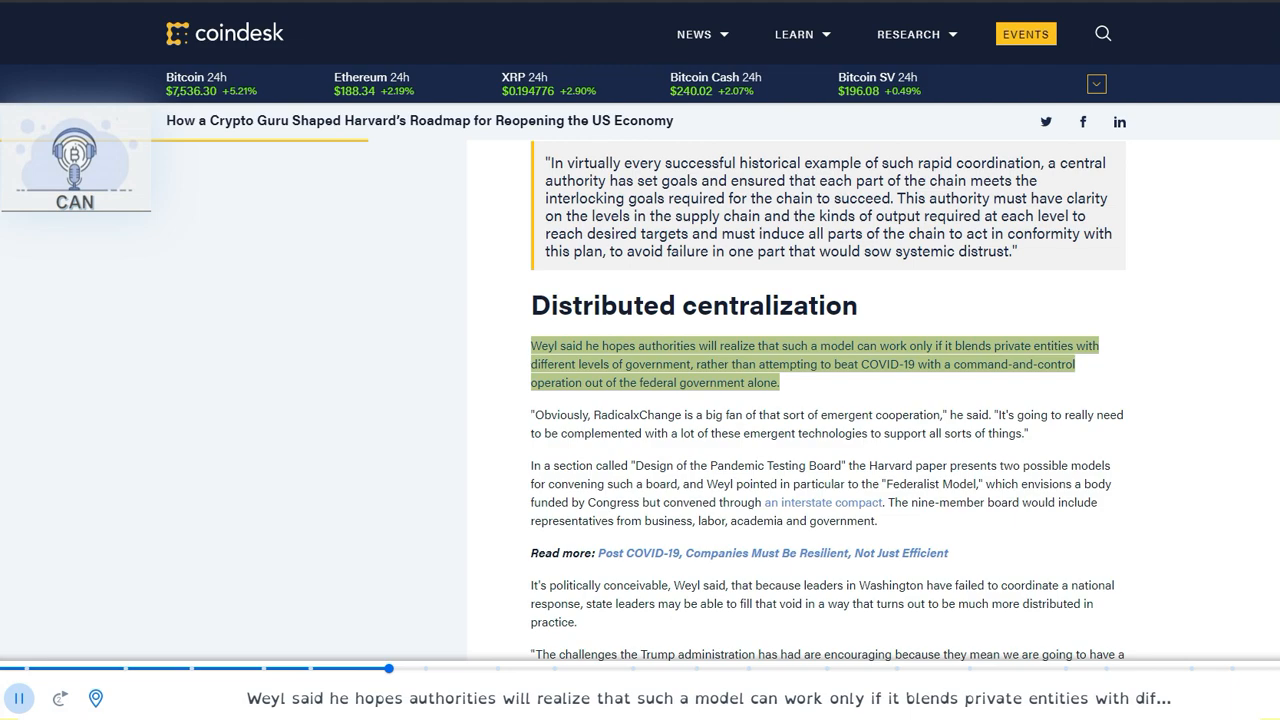
scroll("down", 3)
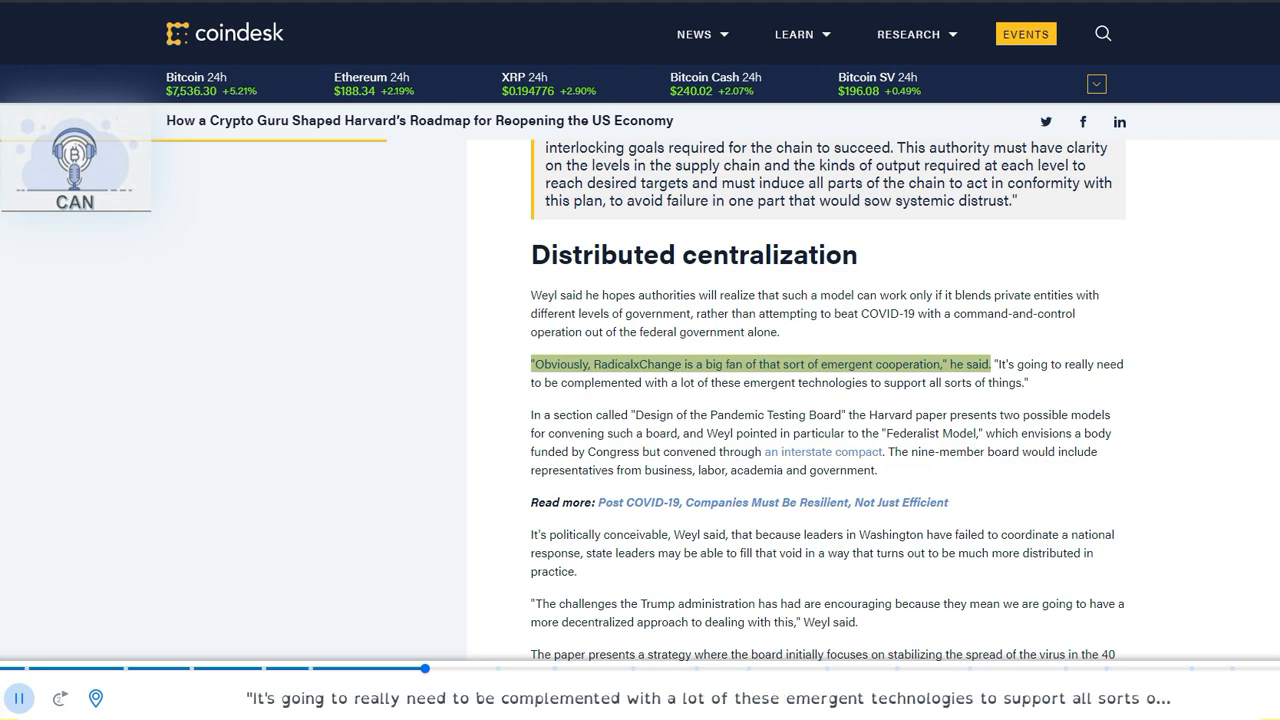
scroll("down", 3)
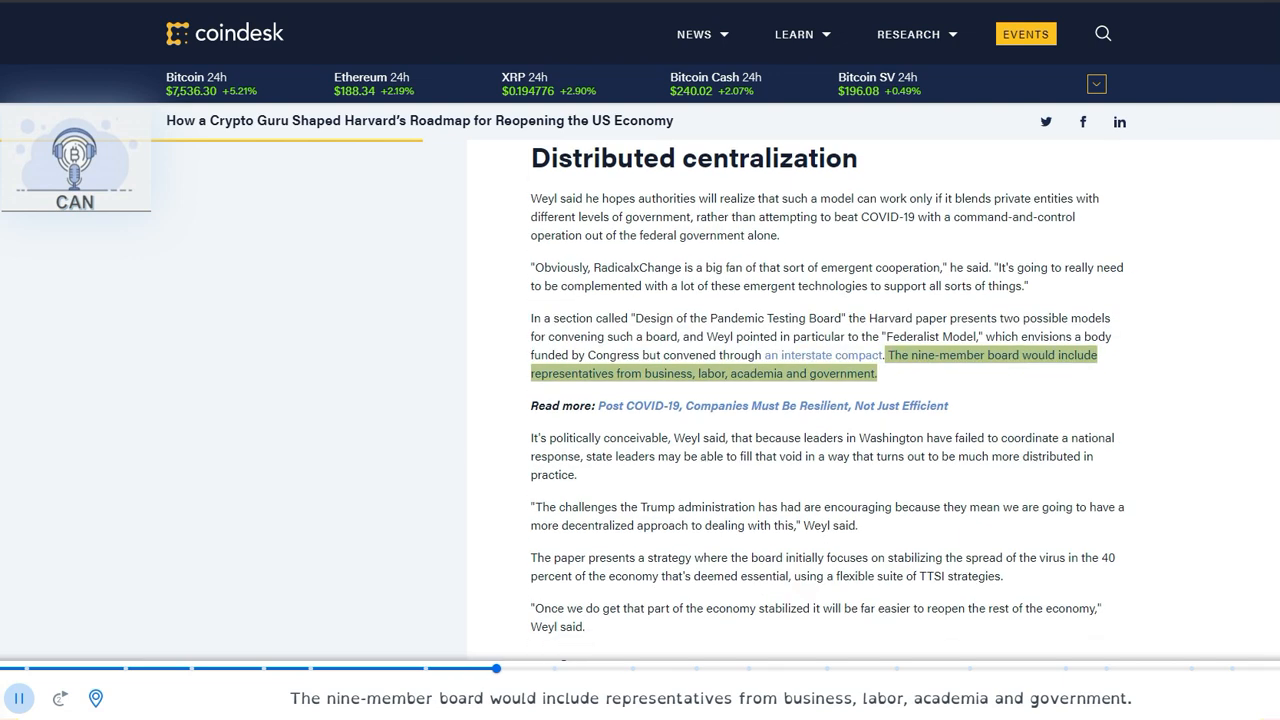
scroll("down", 3)
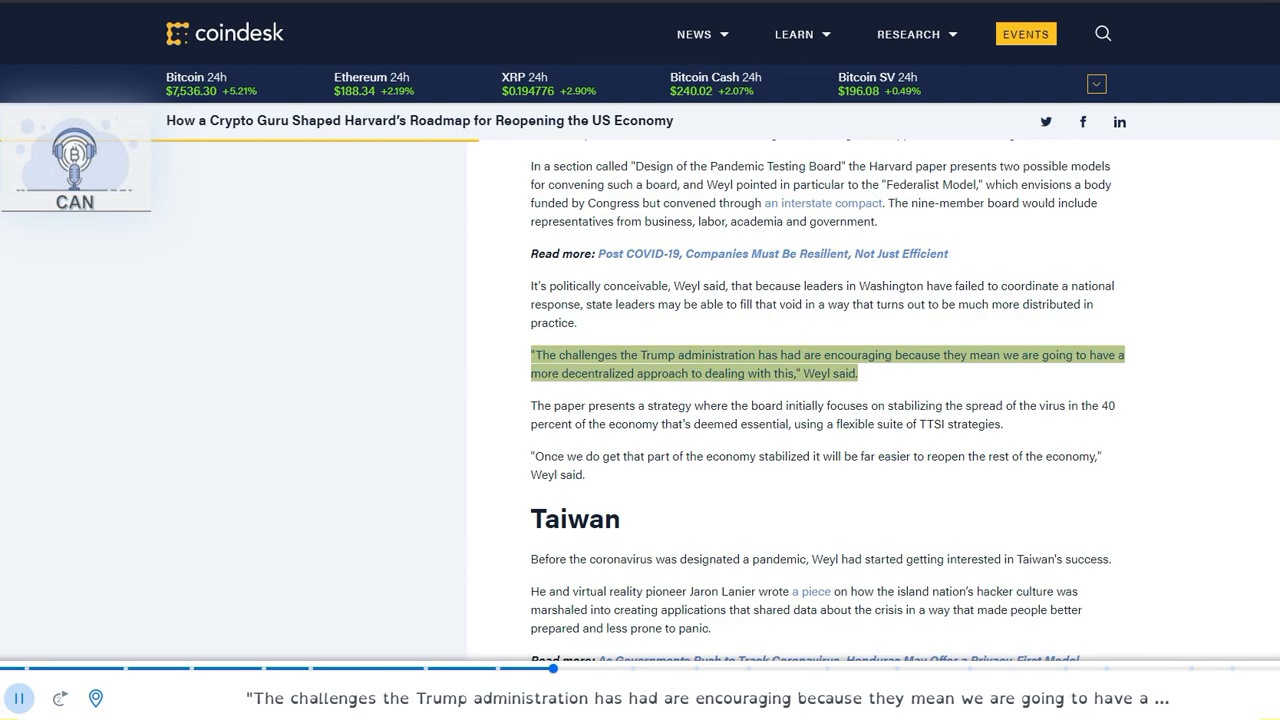
scroll("down", 3)
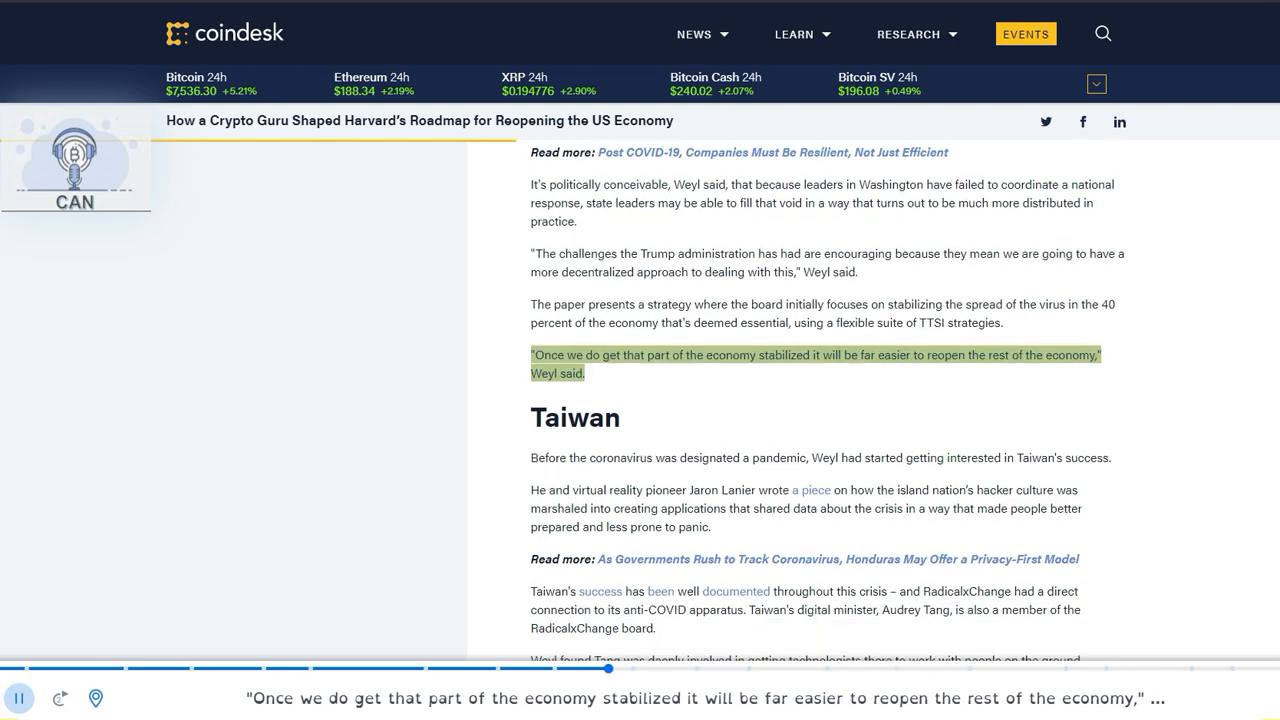
scroll("down", 3)
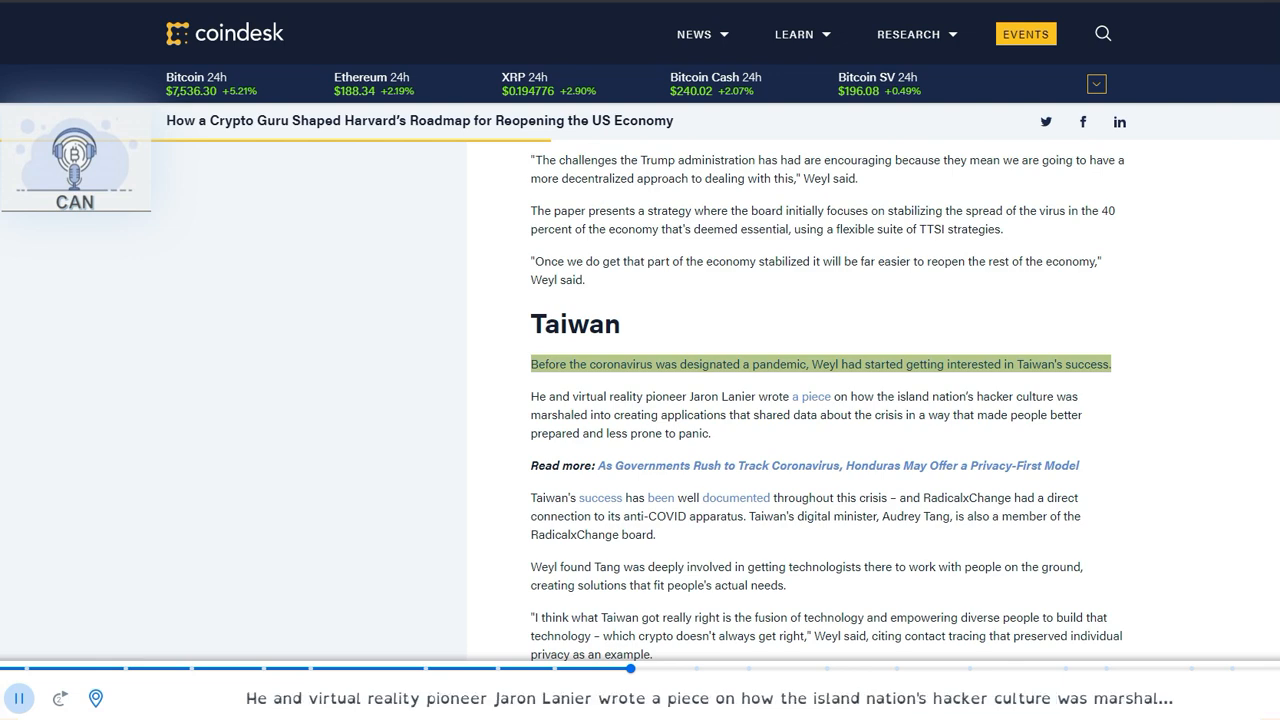
scroll("down", 3)
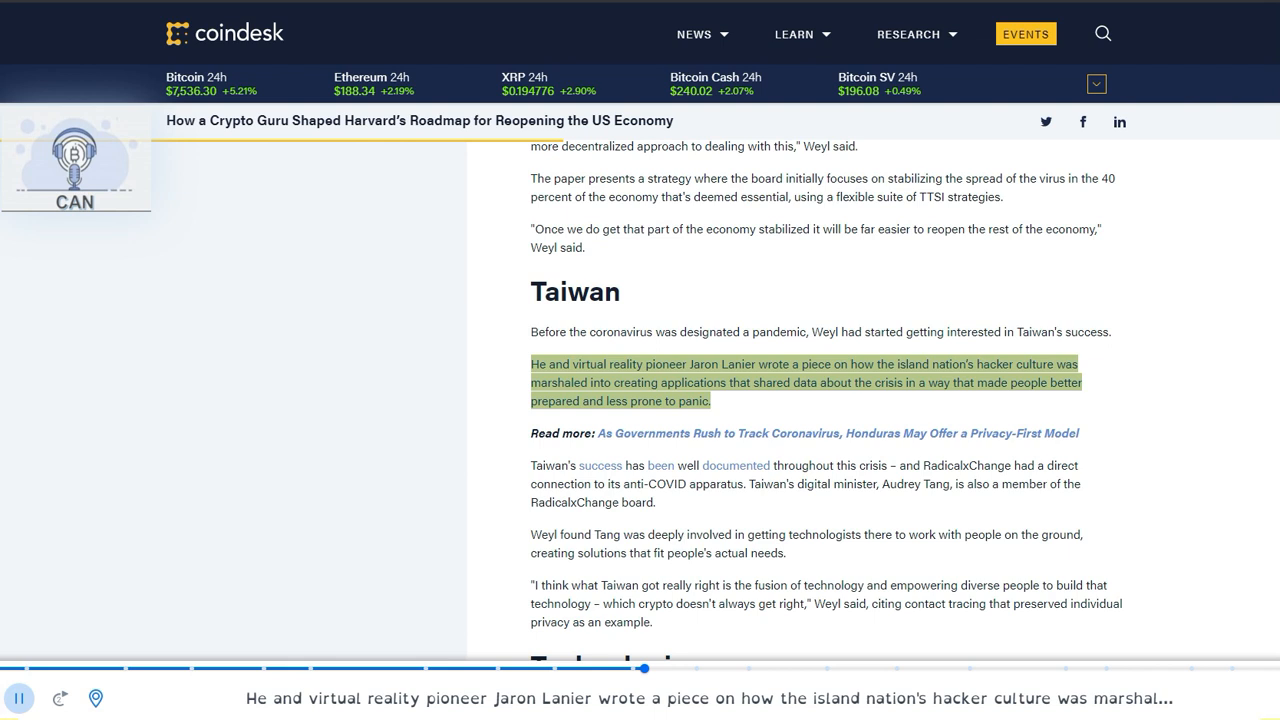
scroll("down", 3)
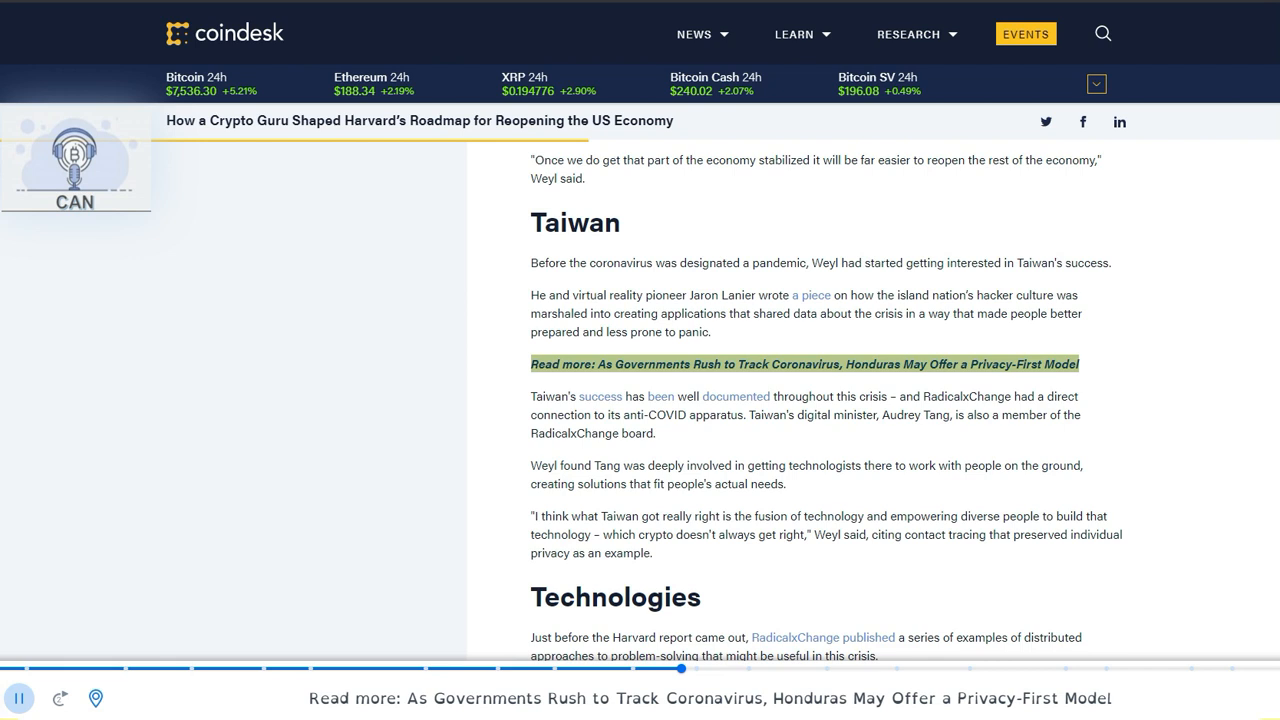
scroll("down", 3)
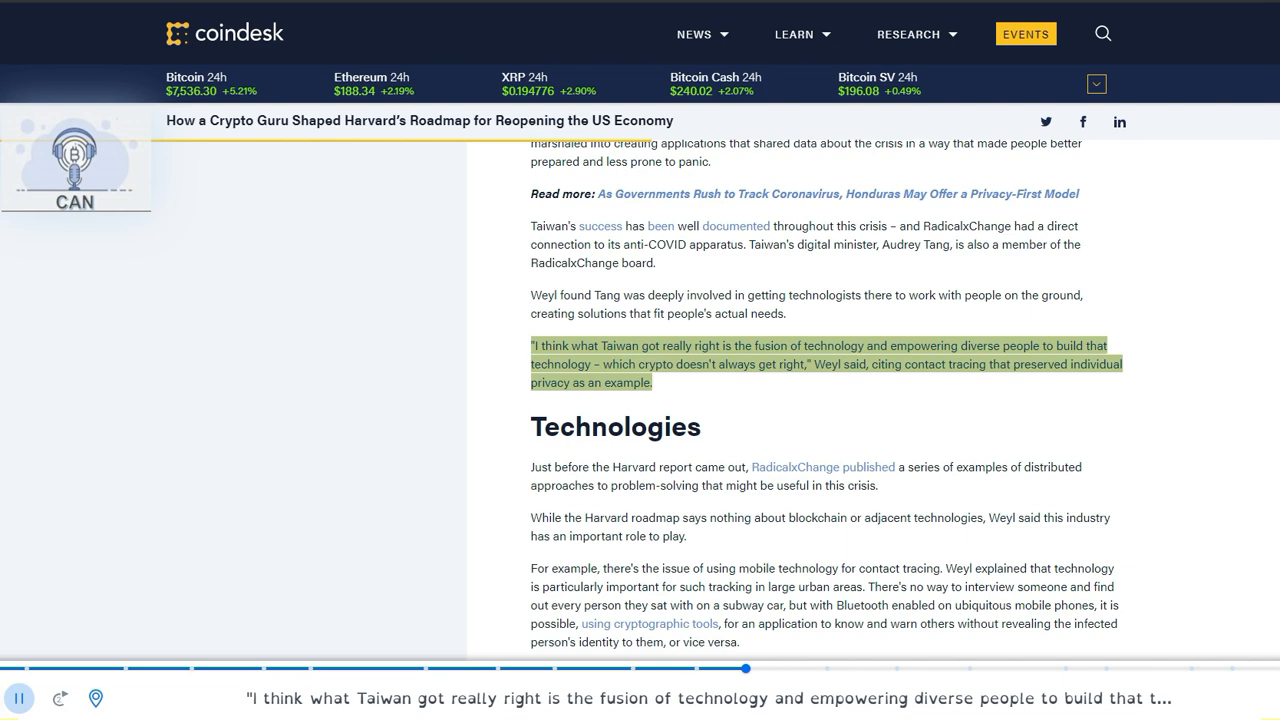
scroll("down", 3)
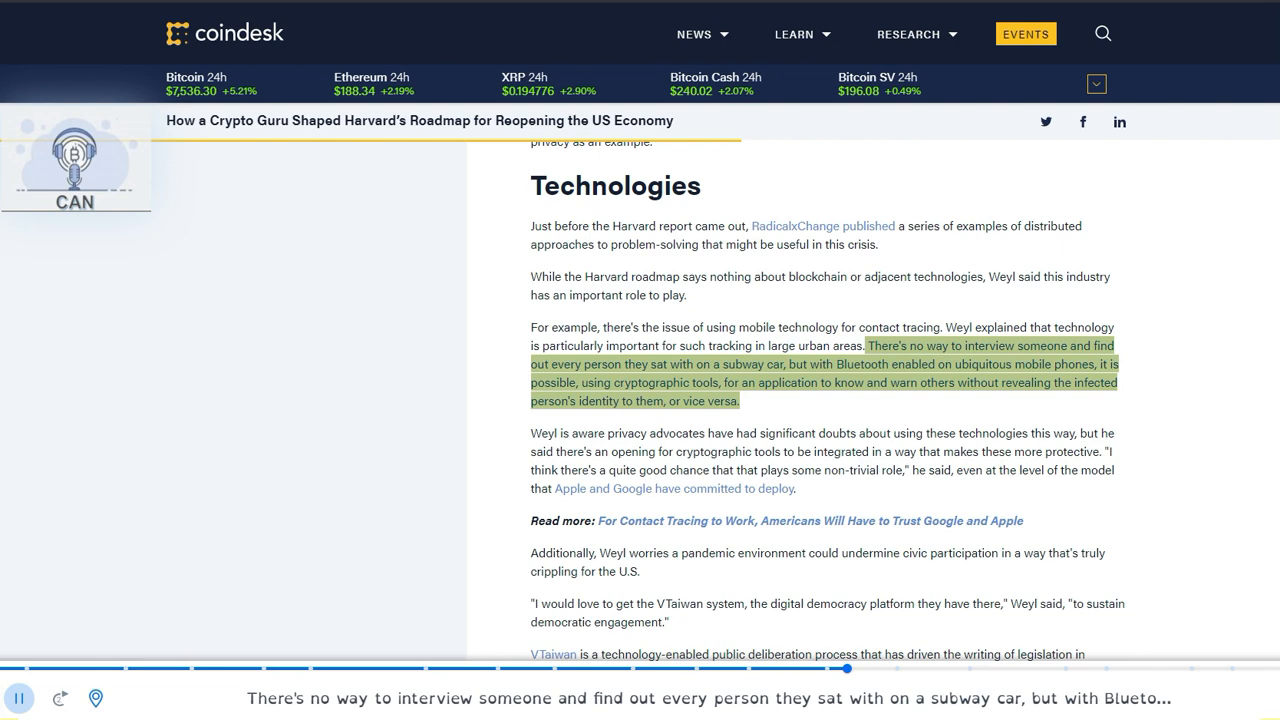
scroll("down", 3)
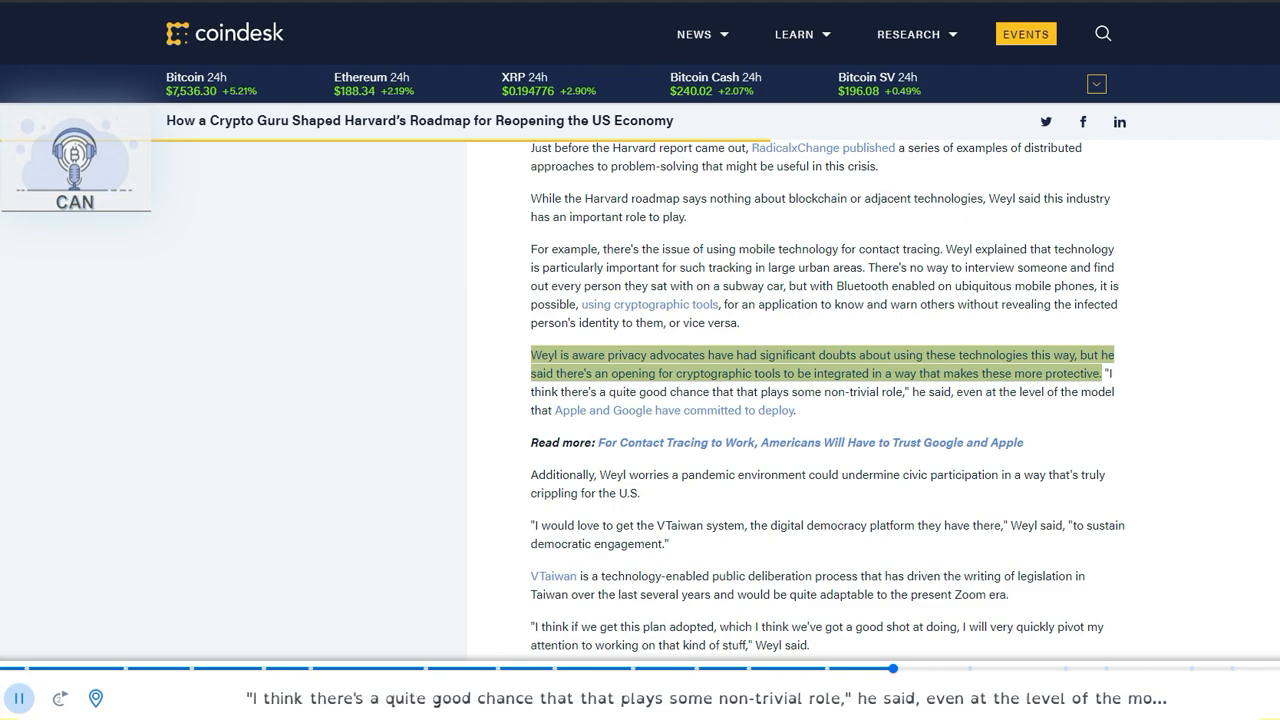
scroll("down", 3)
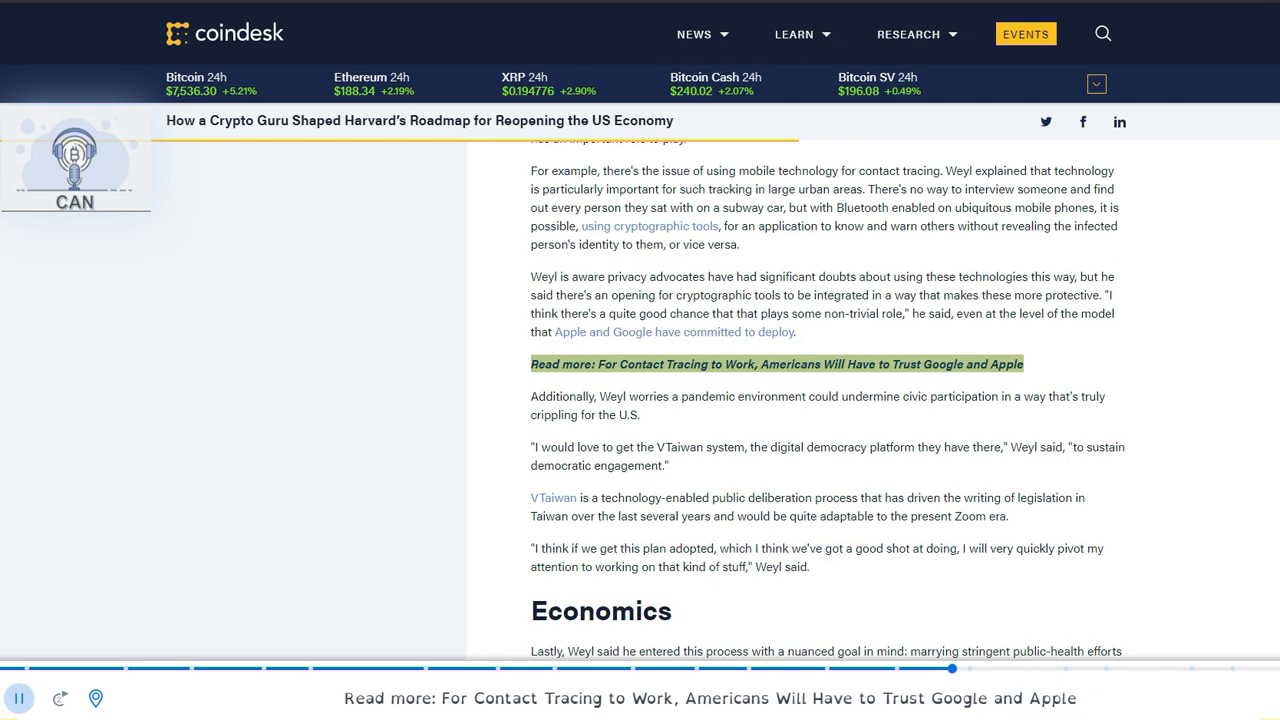
scroll("down", 3)
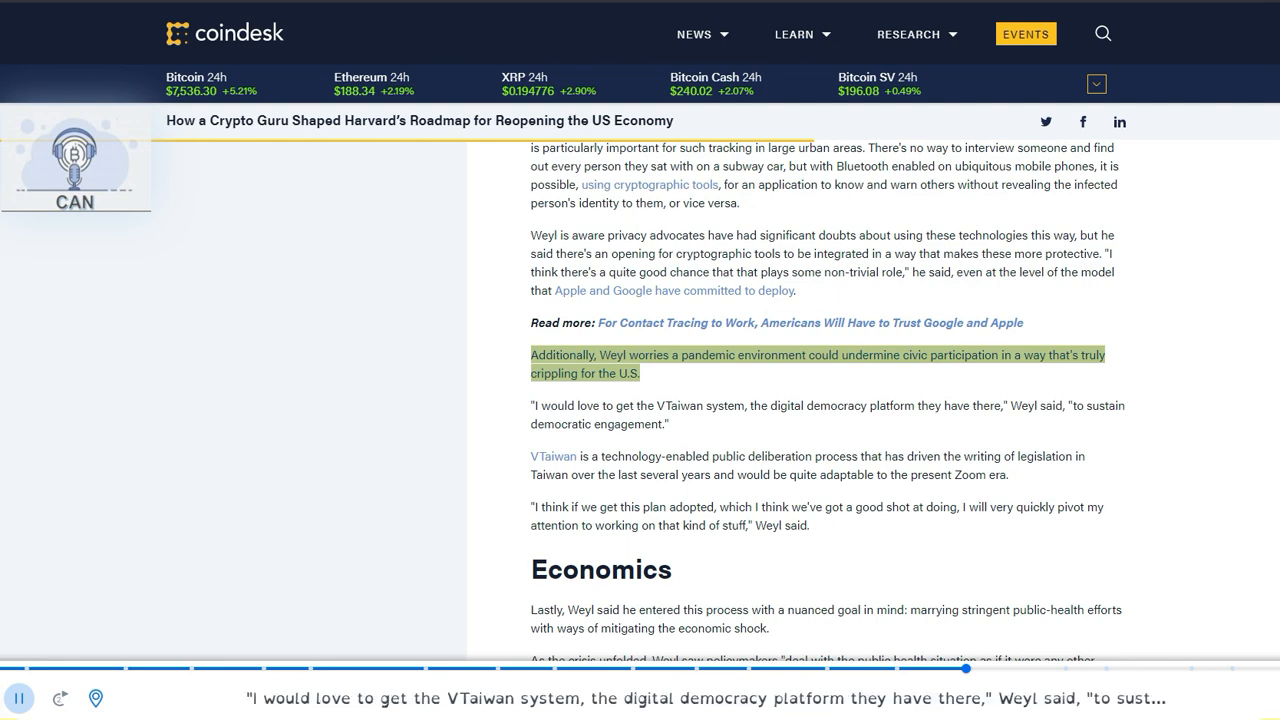
scroll("down", 3)
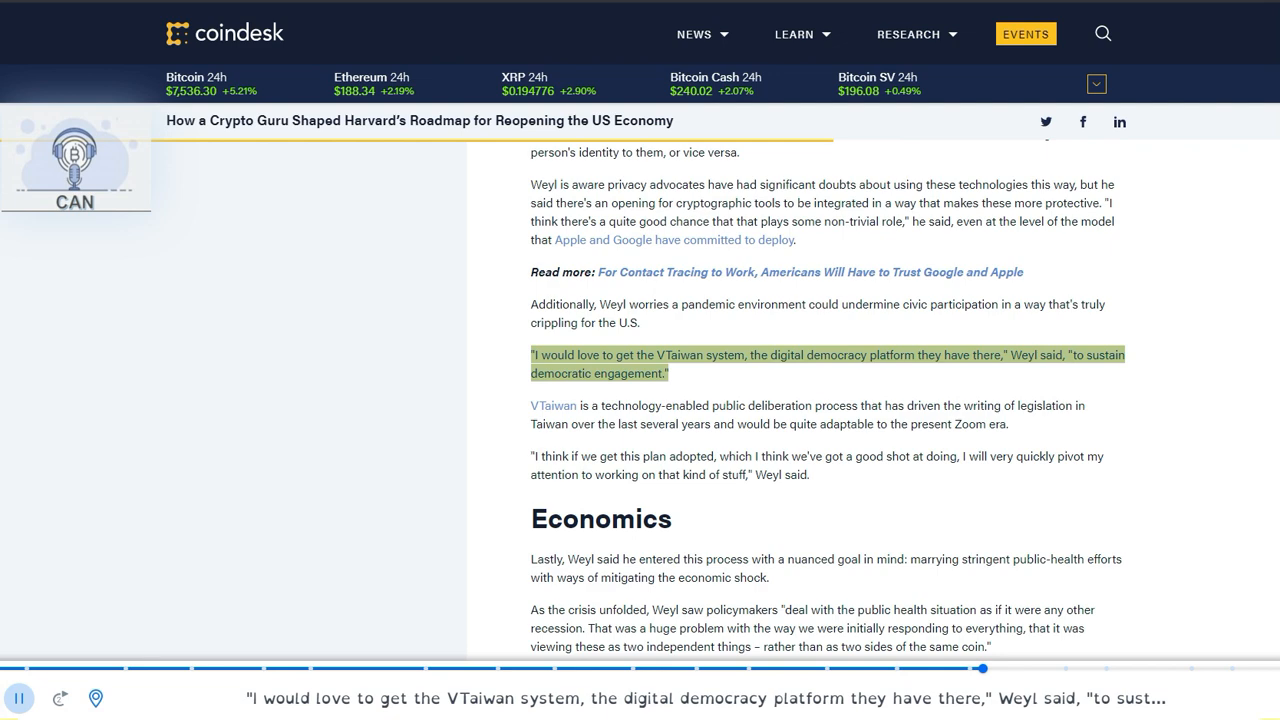
scroll("down", 3)
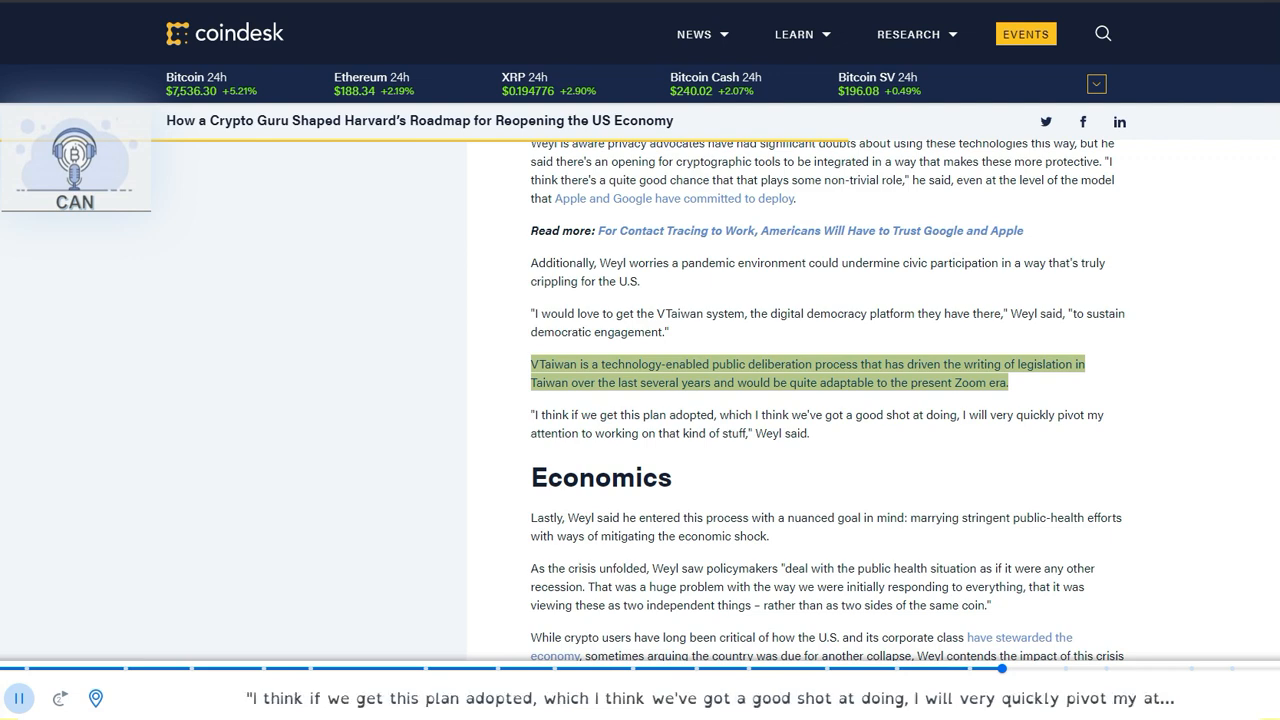
scroll("down", 3)
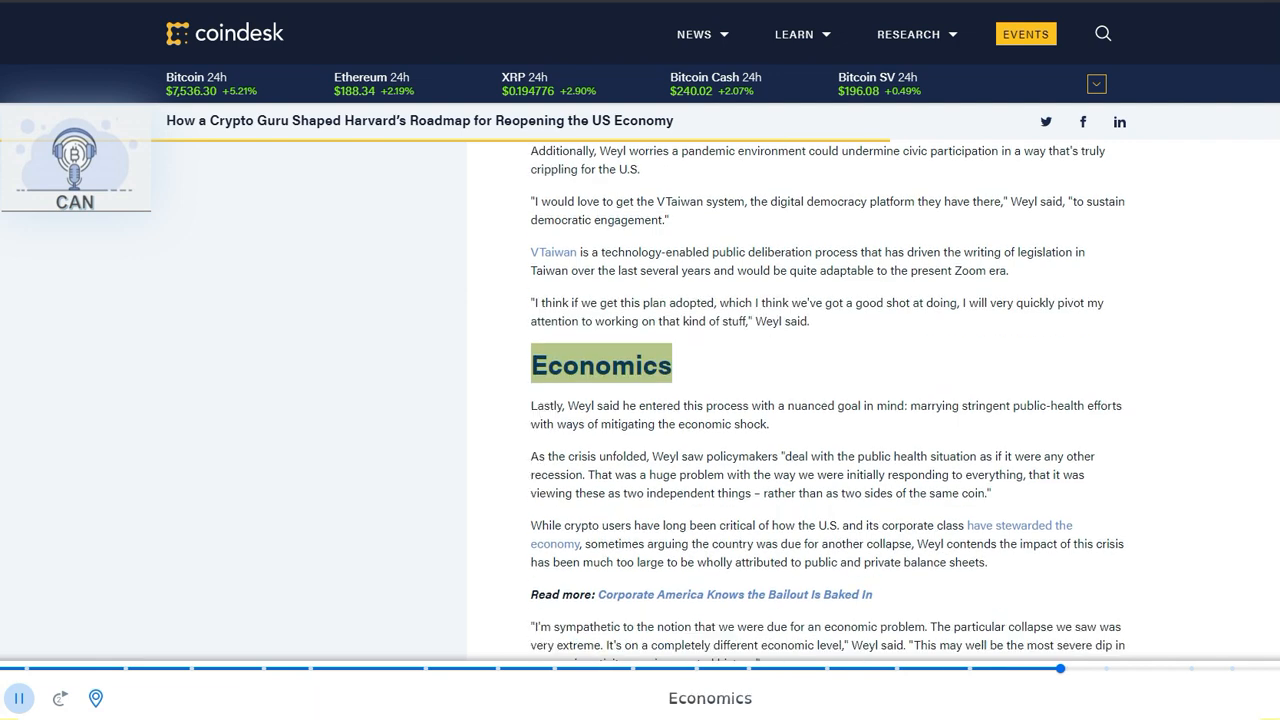
scroll("down", 3)
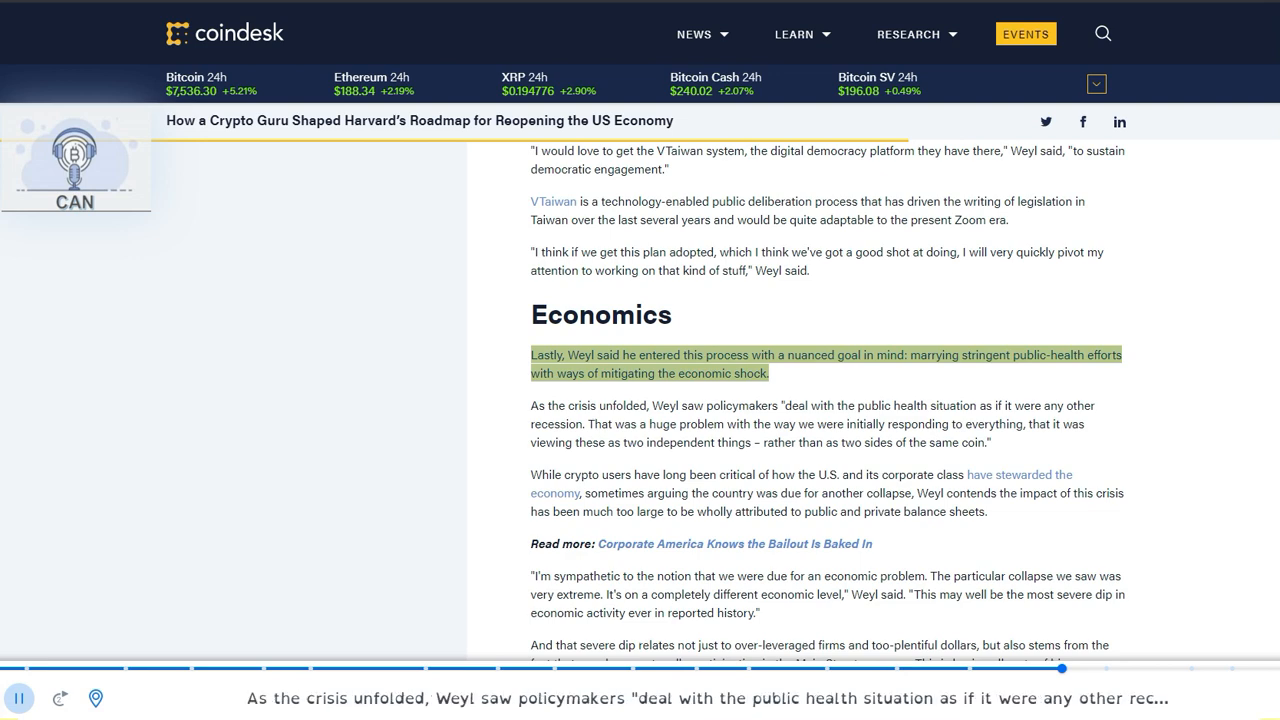
scroll("down", 3)
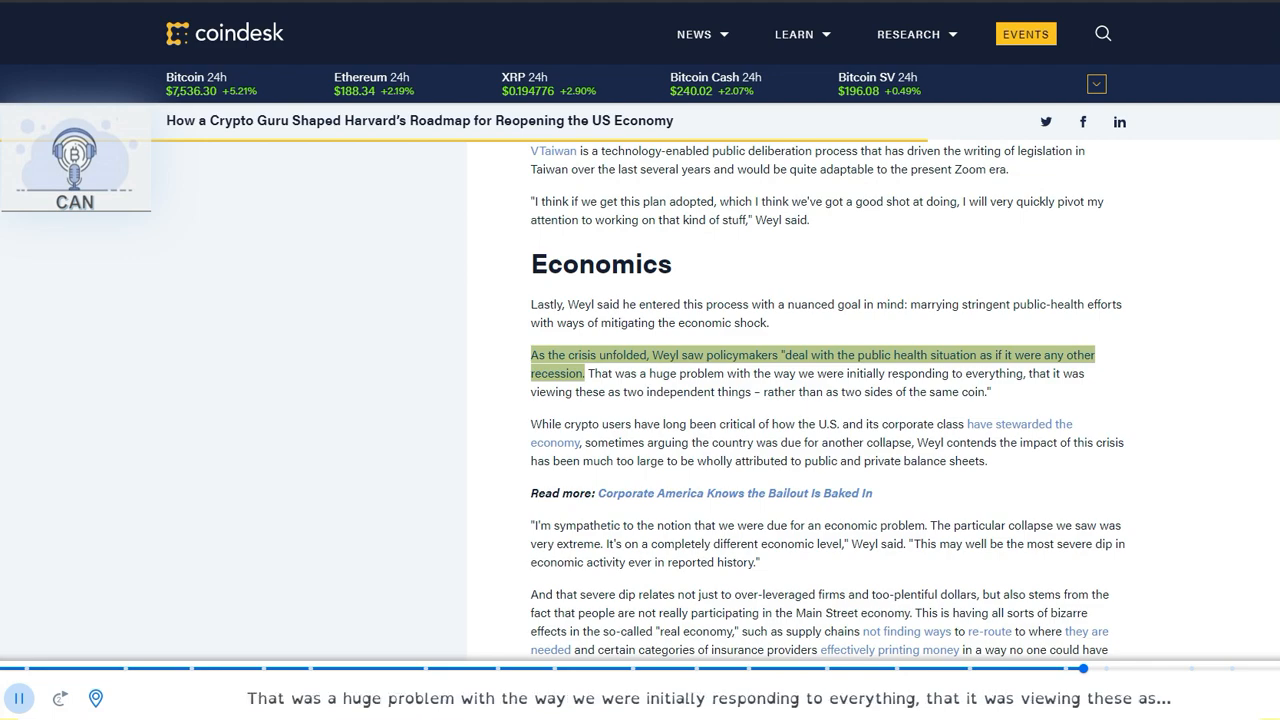
scroll("down", 3)
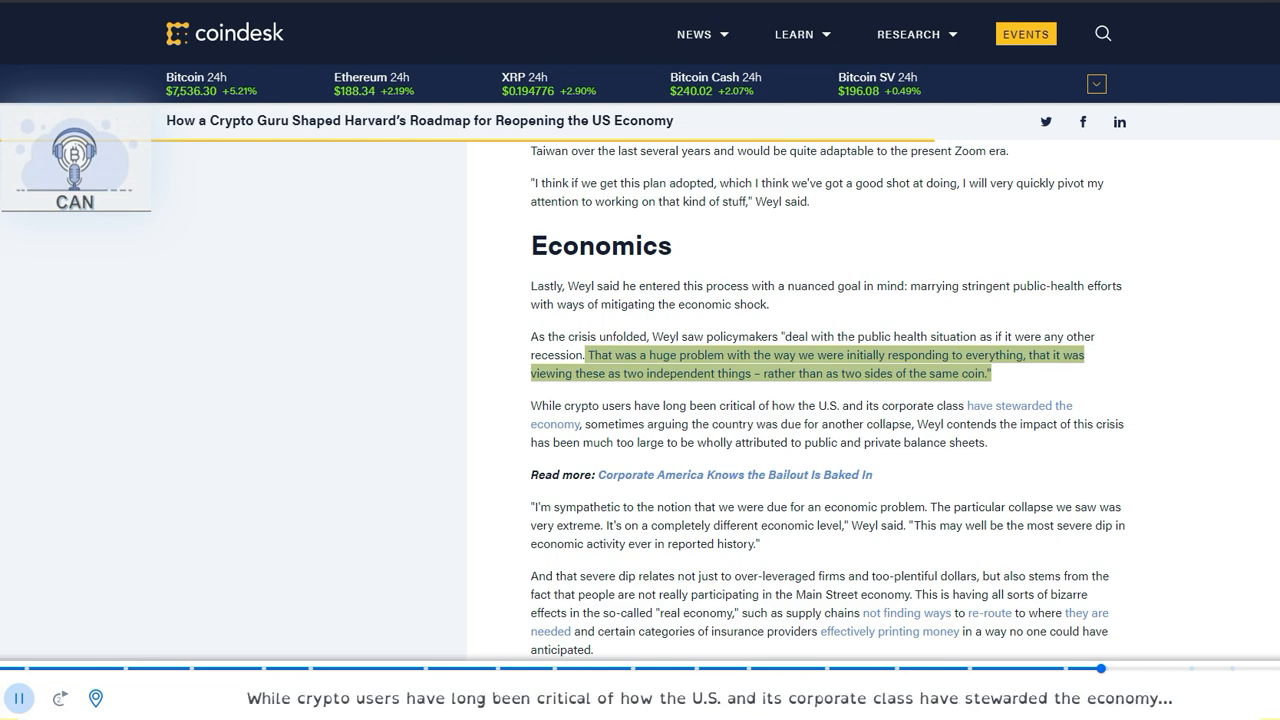
scroll("down", 3)
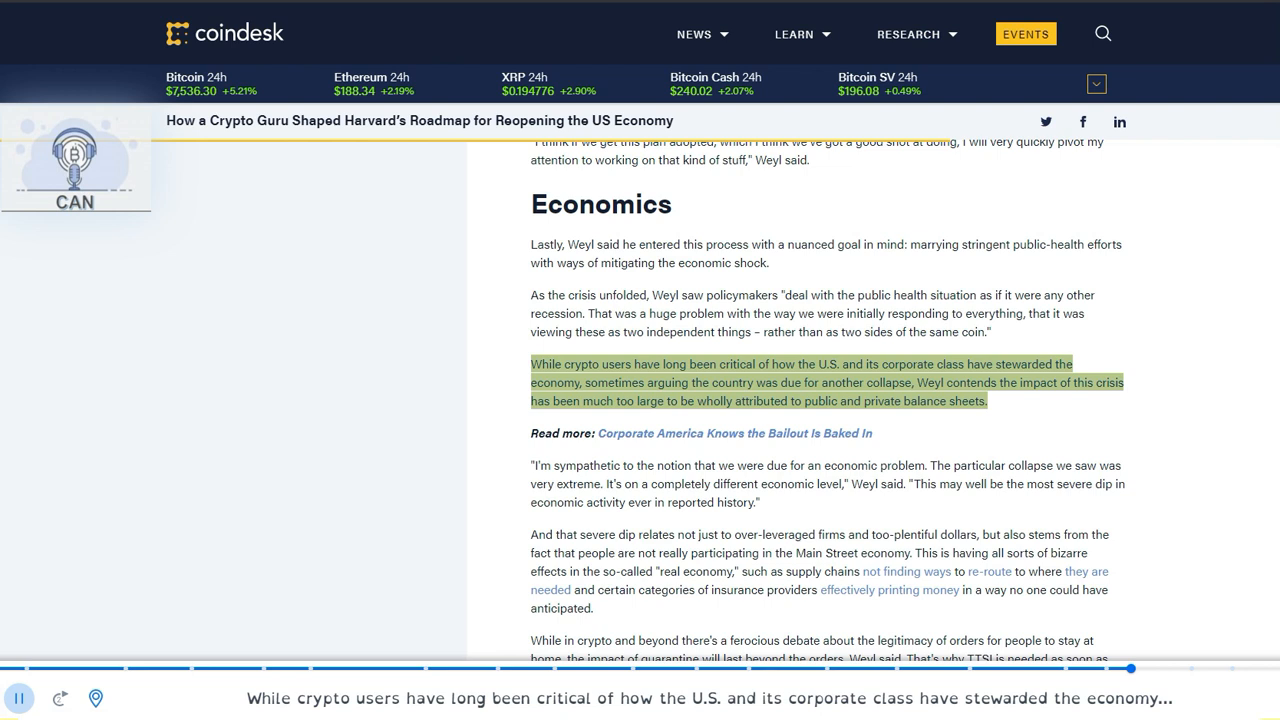
scroll("down", 3)
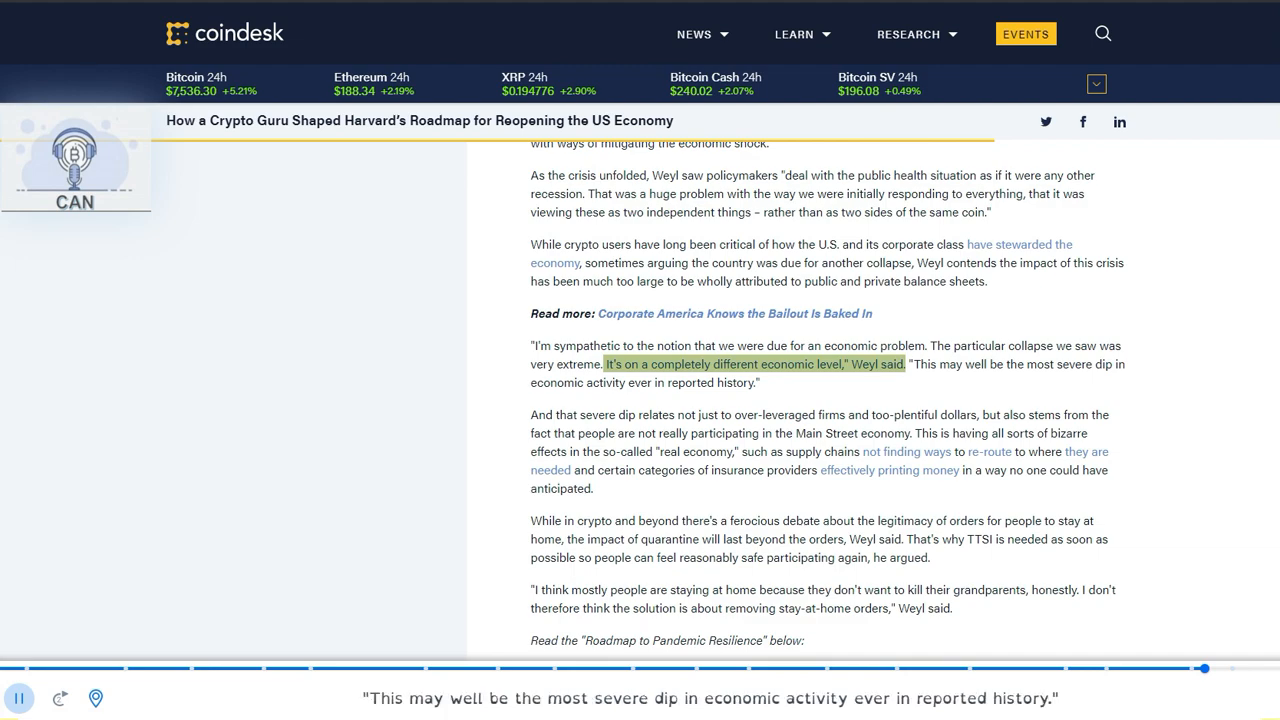
scroll("down", 3)
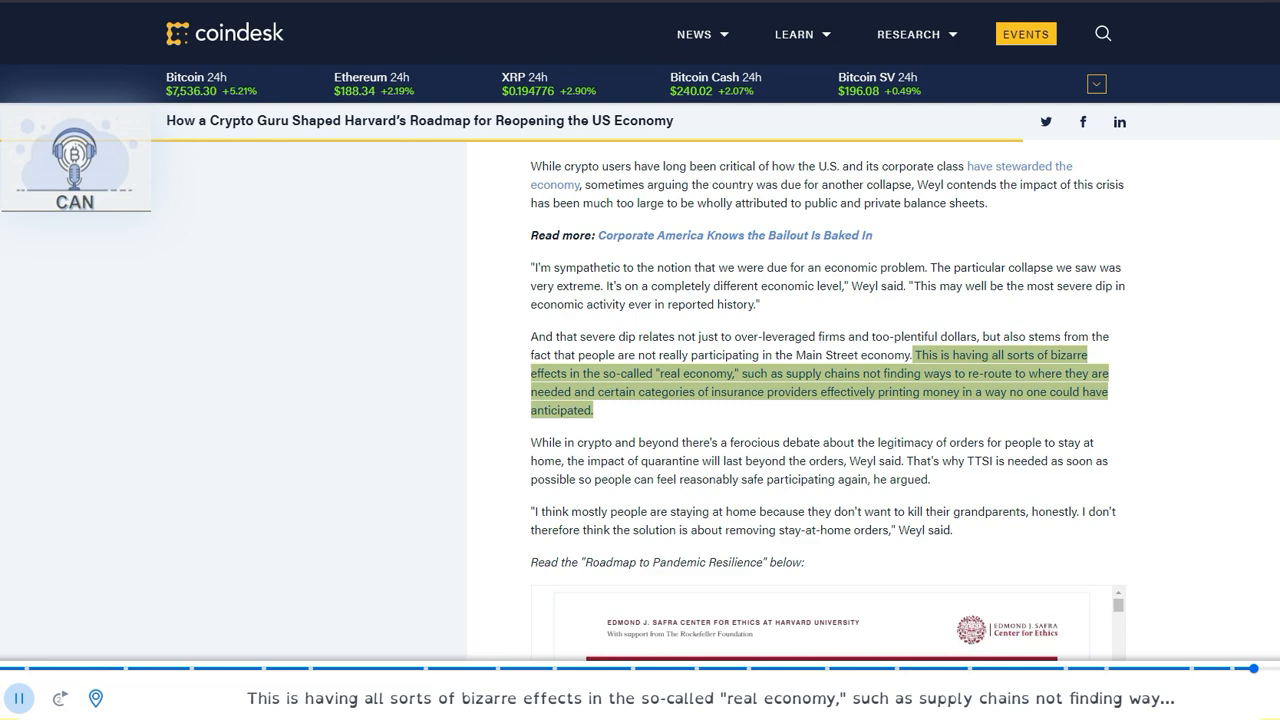
scroll("down", 3)
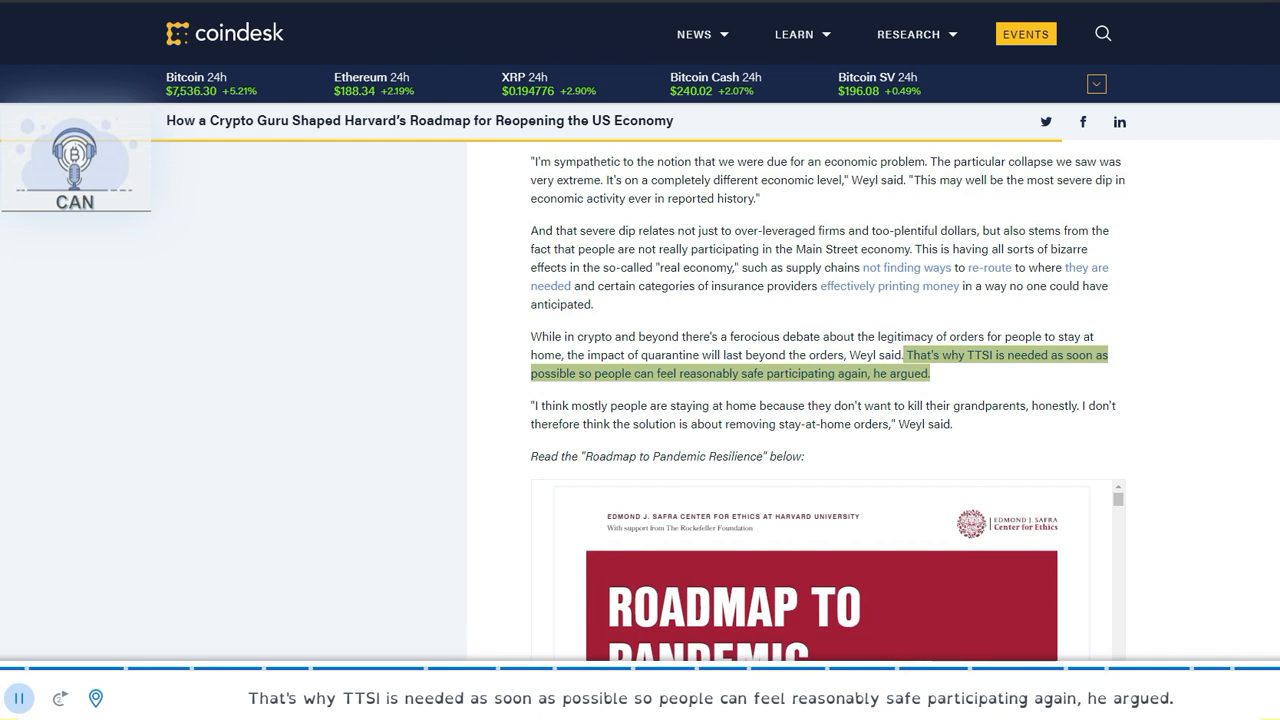
scroll("down", 3)
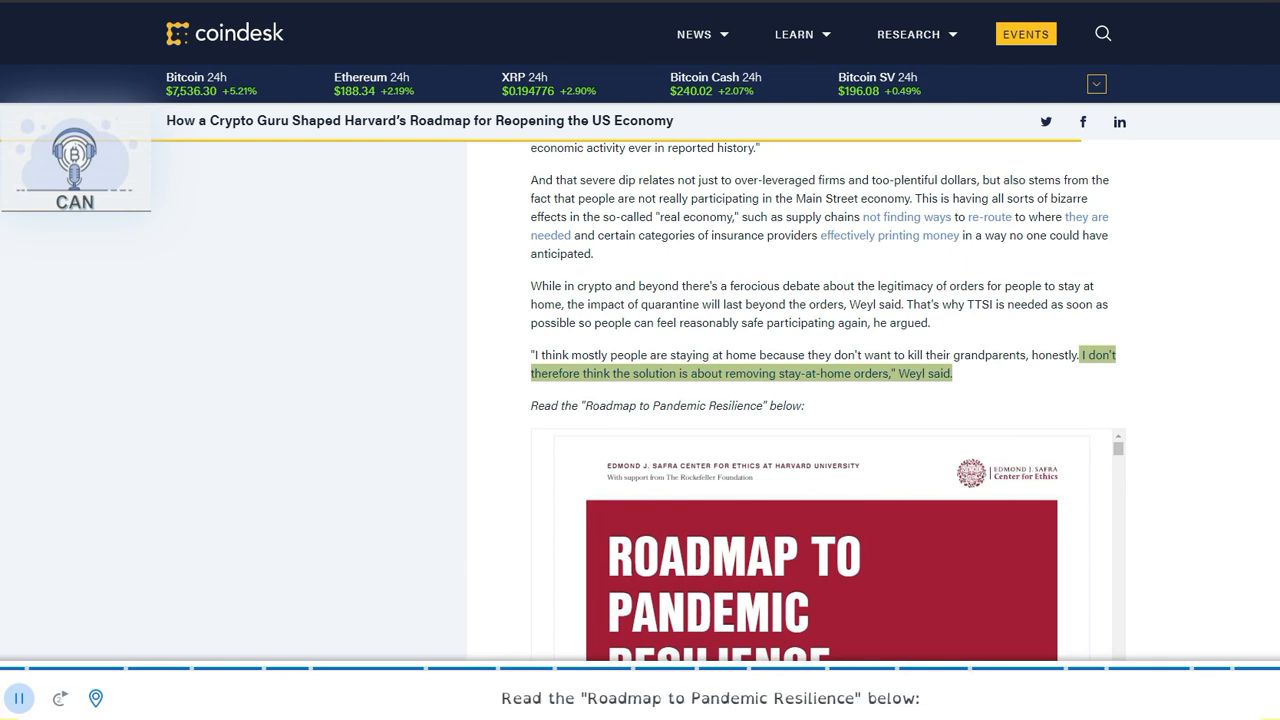
scroll("down", 3)
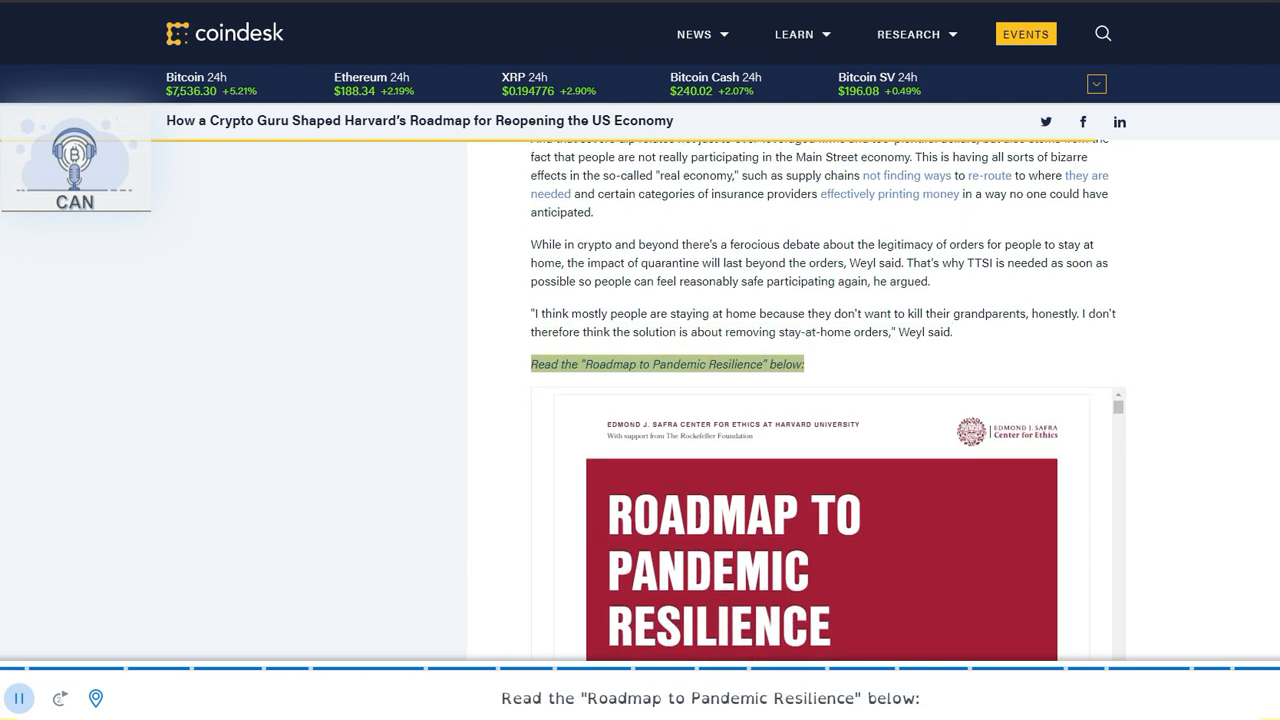